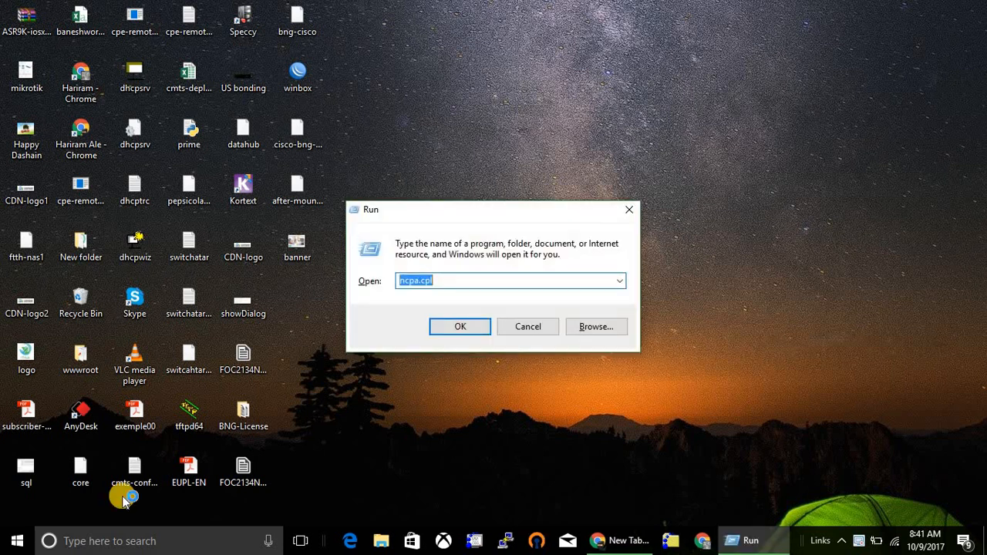
# Reach the Ethernet adapter's IPv4 properties from Network Connections
pyautogui.click(460, 327)
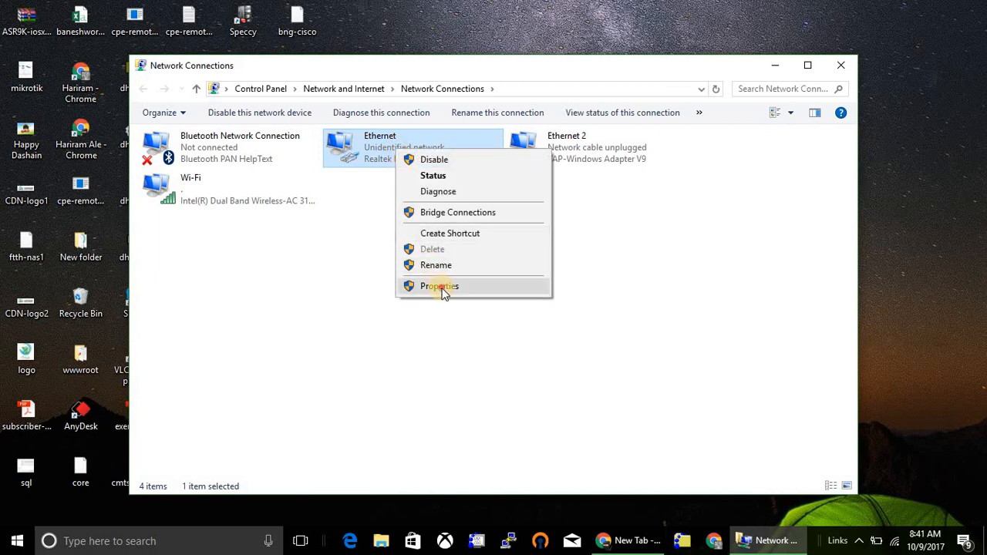
pyautogui.click(440, 285)
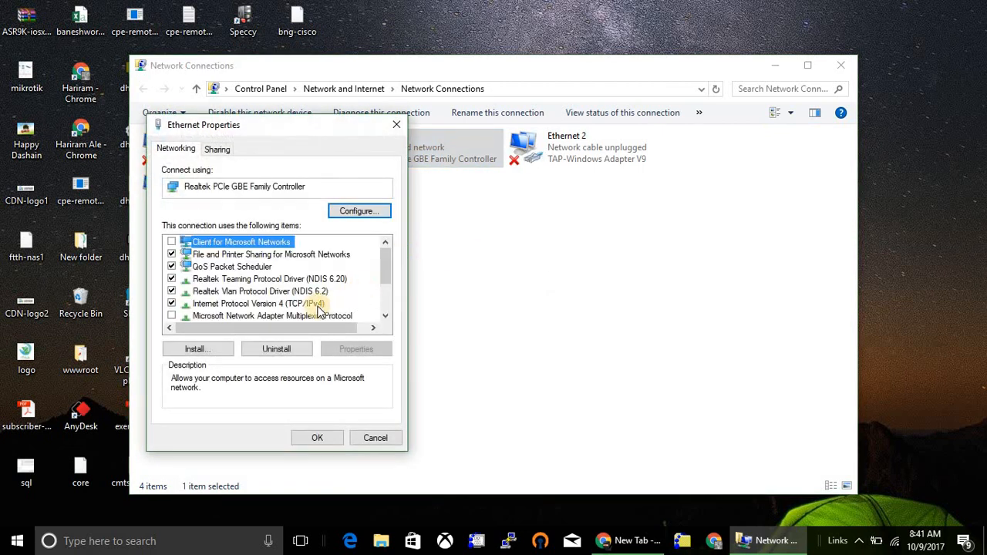
pyautogui.click(259, 303)
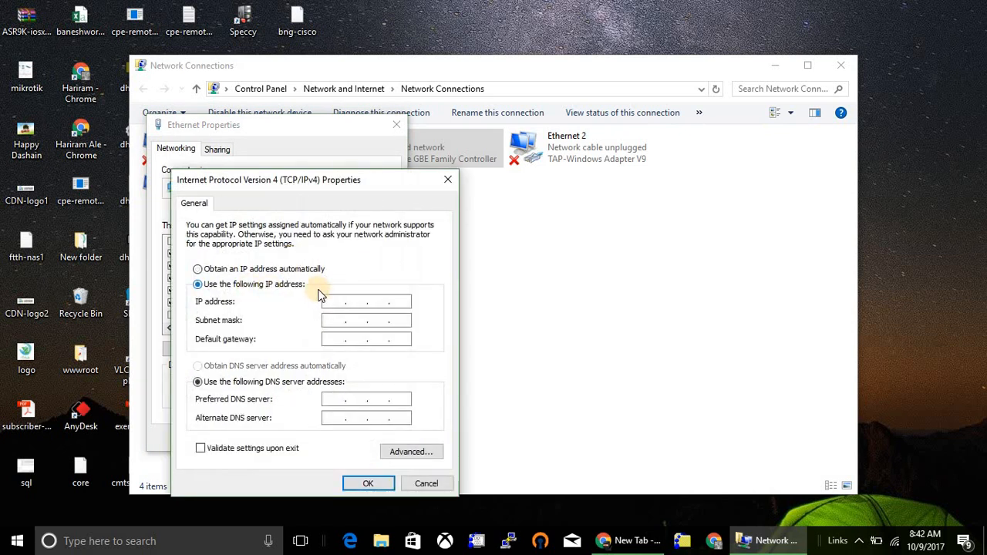
# Set the static address 192.168.1.1 with subnet mask 255.255.255.0 and save it
pyautogui.write('192 . . .')
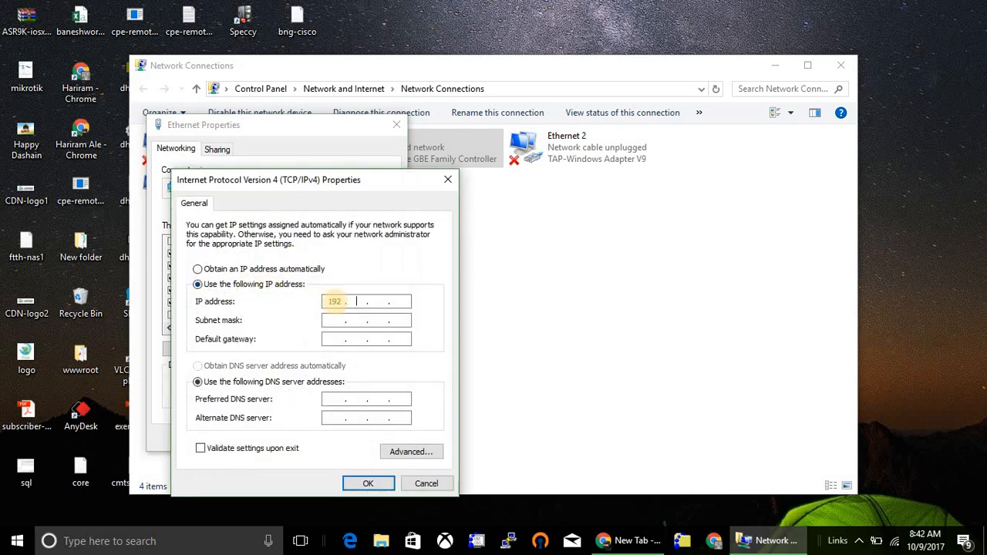
pyautogui.write('168')
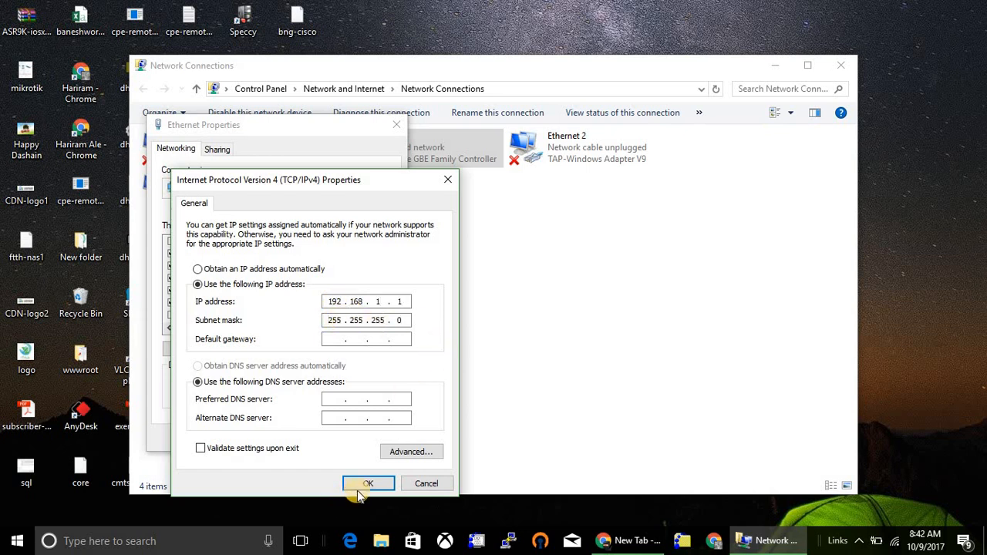
pyautogui.click(368, 484)
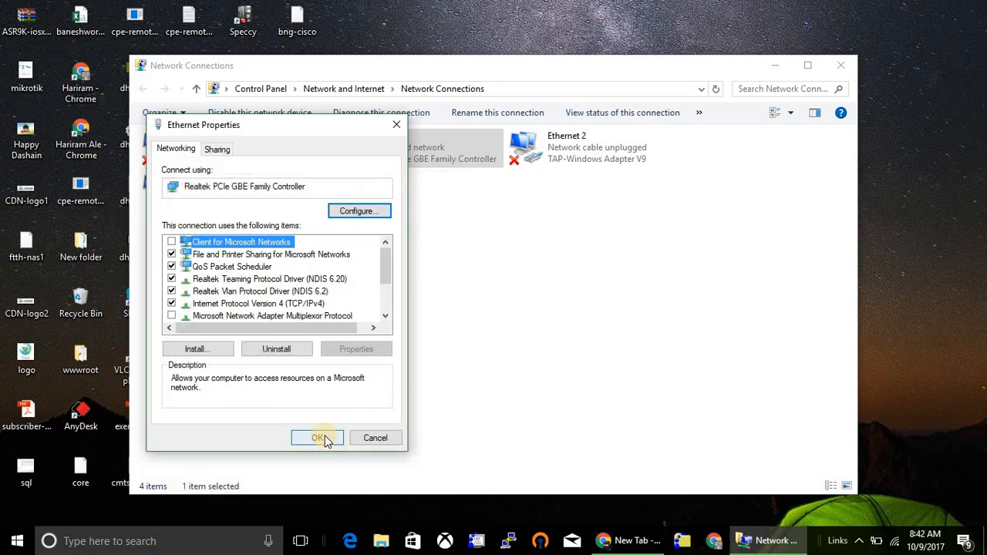
pyautogui.click(318, 438)
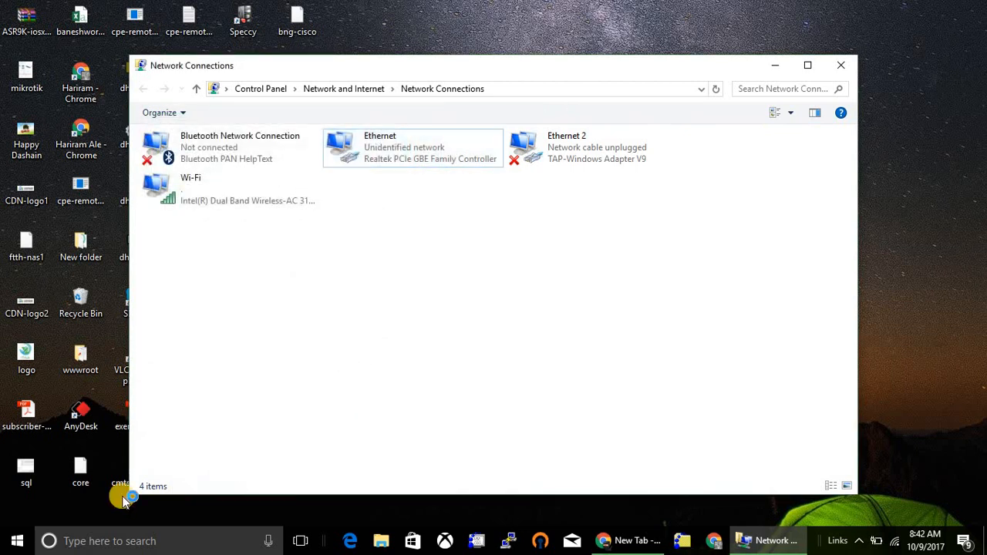
# Ping 192.168.1.20 from Command Prompt and stop once replies come back
pyautogui.press('Win+r')
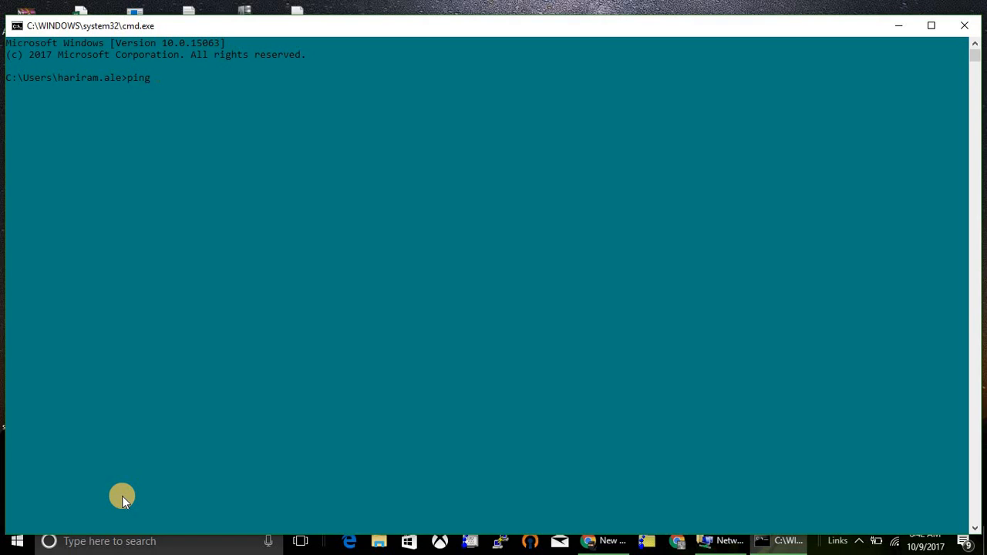
pyautogui.write('pi')
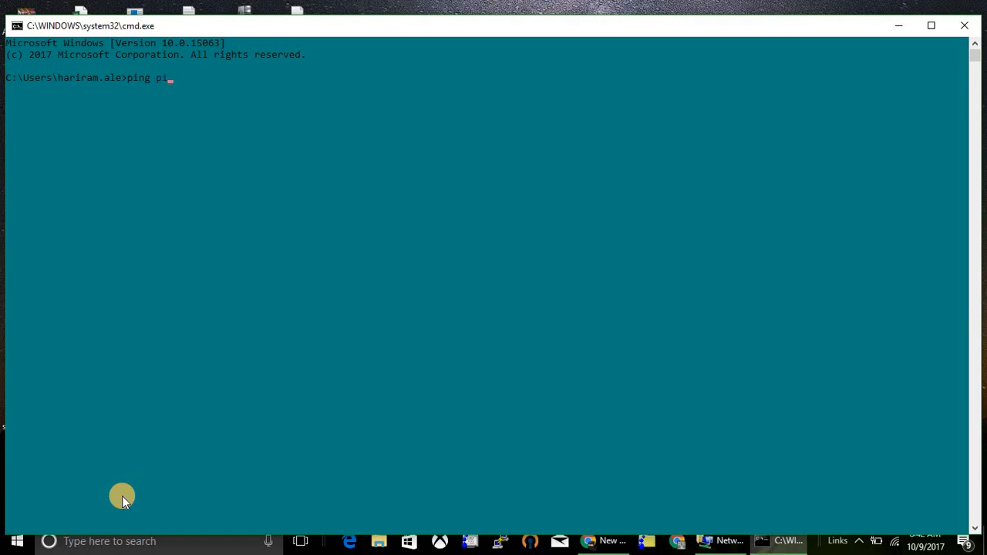
pyautogui.write('192')
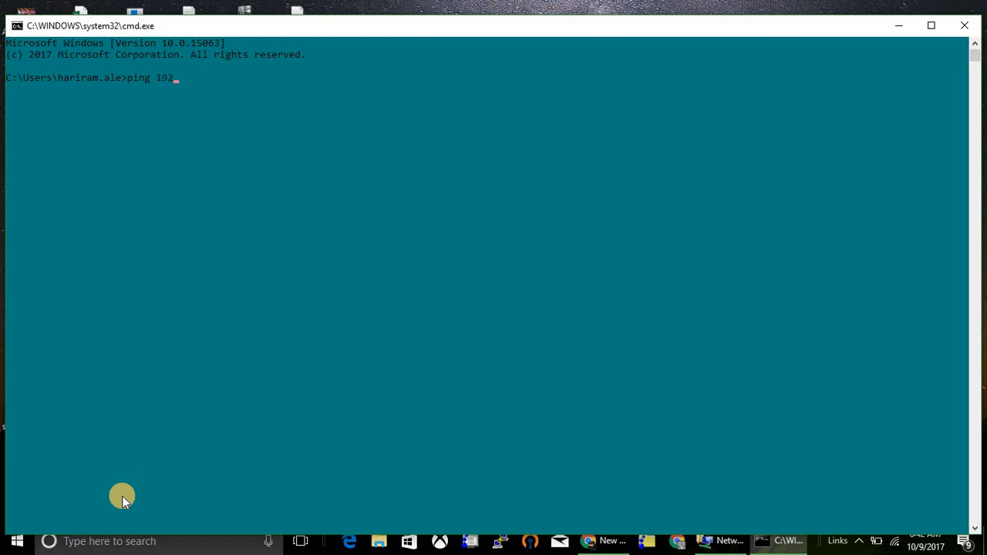
pyautogui.write('.168.1.20')
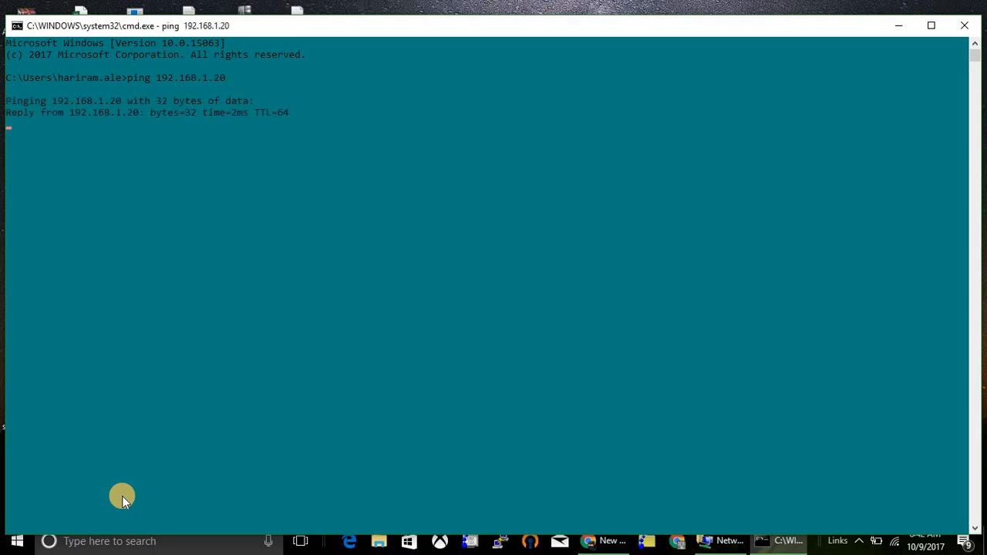
pyautogui.press('ctrl+c')
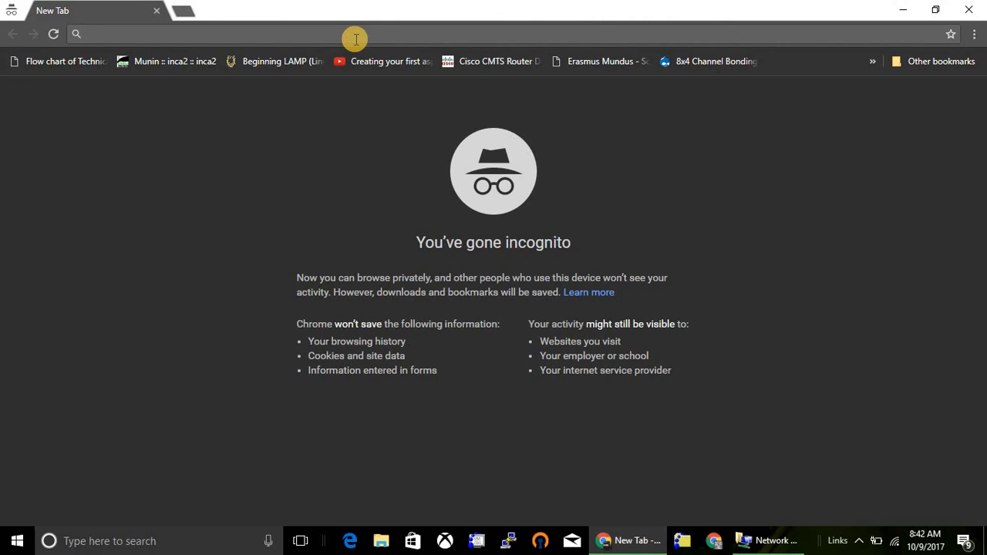
# Browse to 192.168.1.20 and proceed past the certificate warning to the airOS login
pyautogui.write('192.168.1.20')
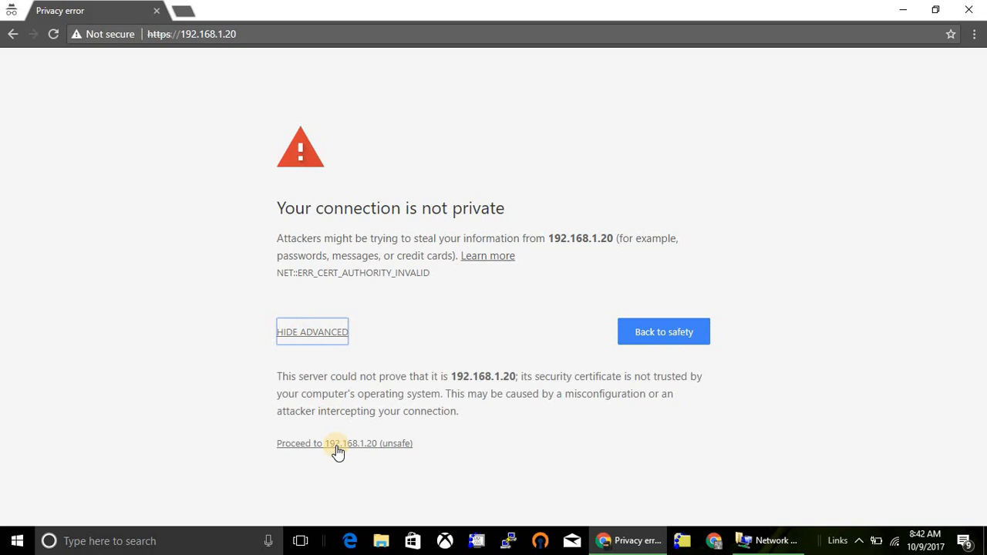
pyautogui.click(344, 442)
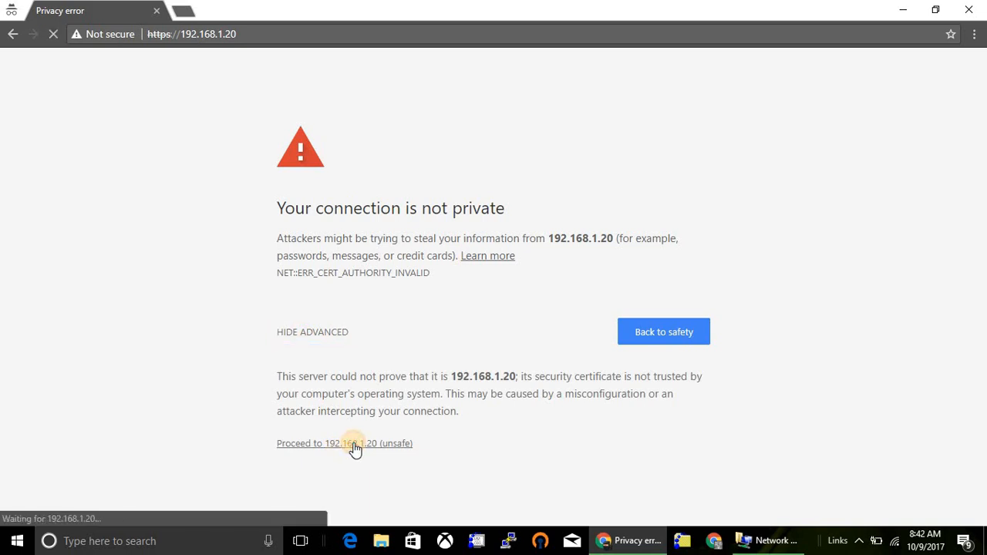
pyautogui.click(345, 444)
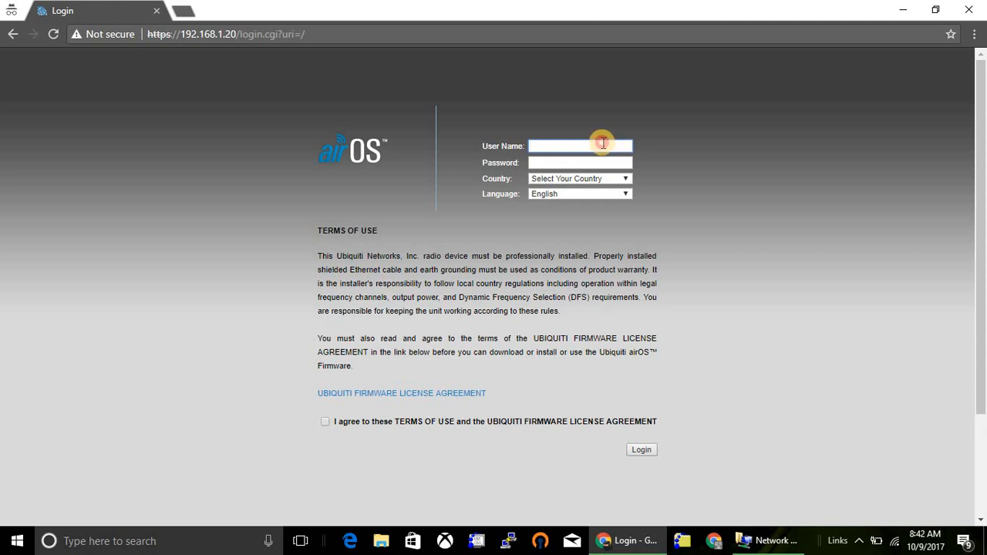
# Enter user name ubnt with its password and choose Nepal as the country
pyautogui.click(579, 145)
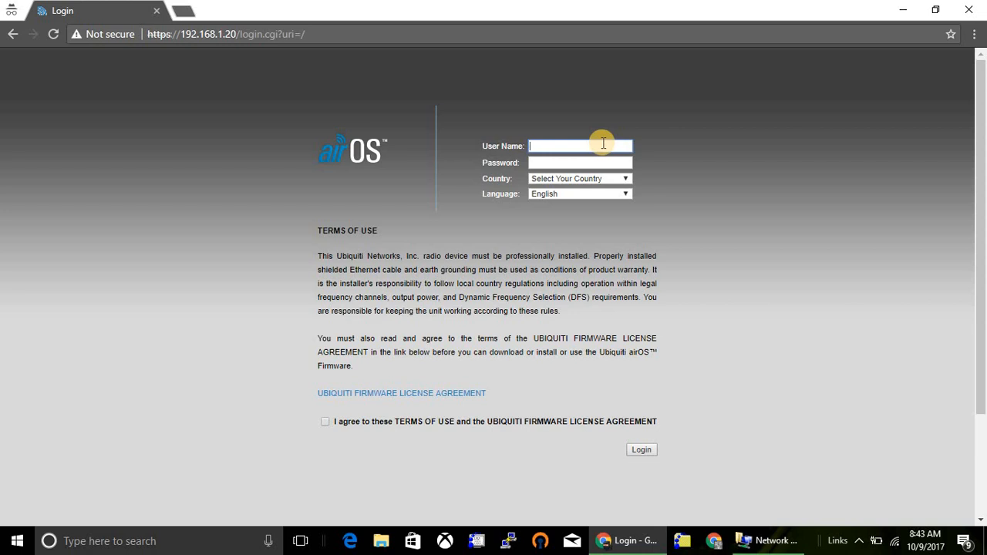
pyautogui.write('ubnt')
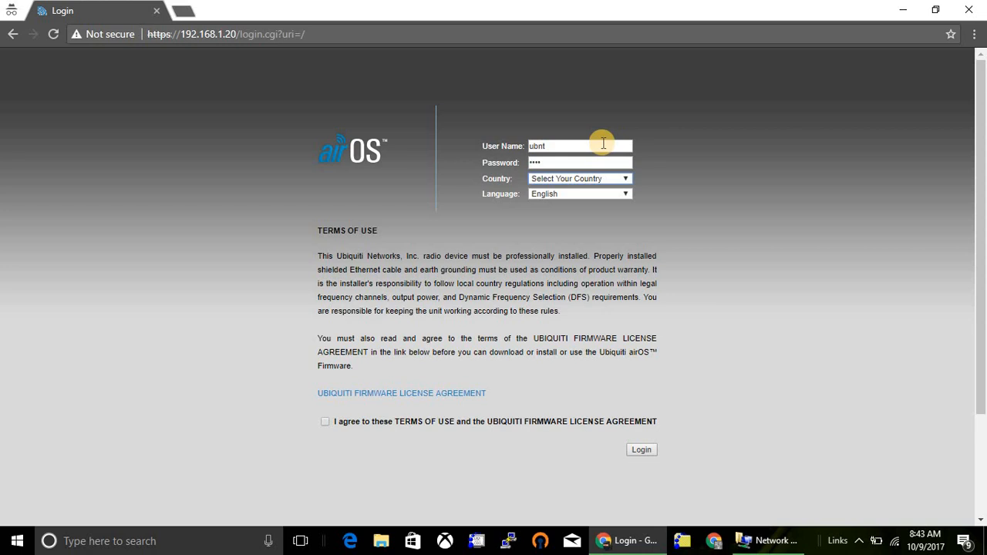
pyautogui.click(578, 179)
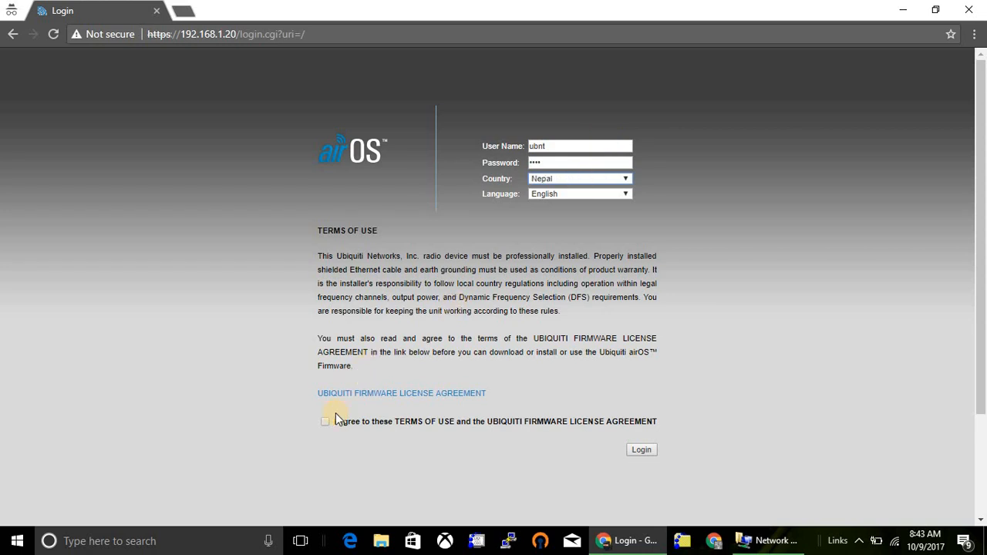
# Accept the terms of use and log in to the NanoStation M2
pyautogui.click(324, 421)
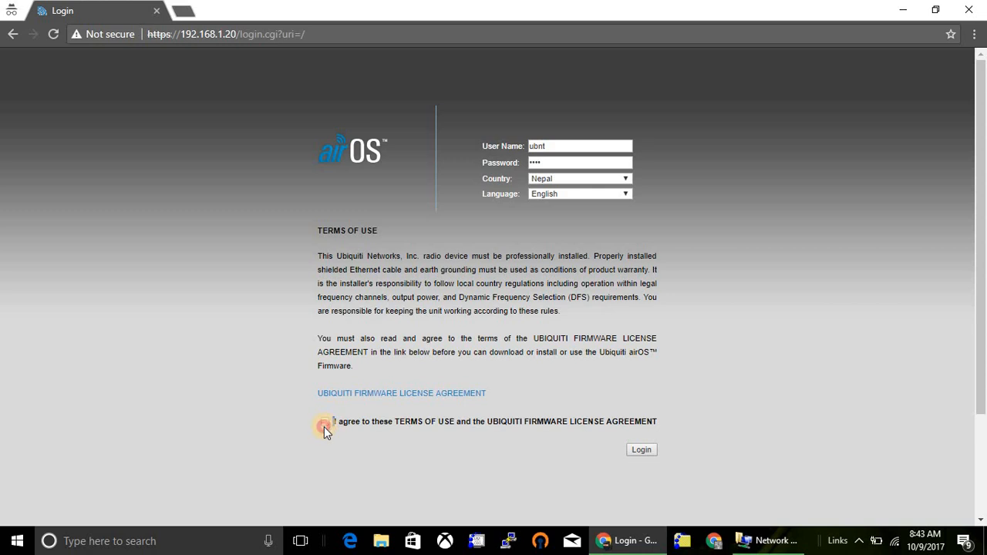
pyautogui.click(324, 421)
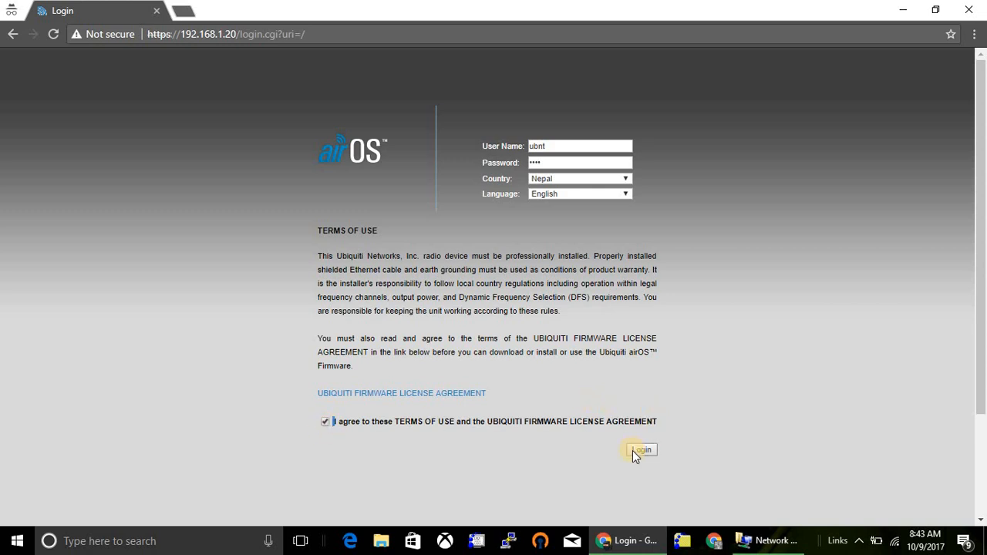
pyautogui.click(642, 450)
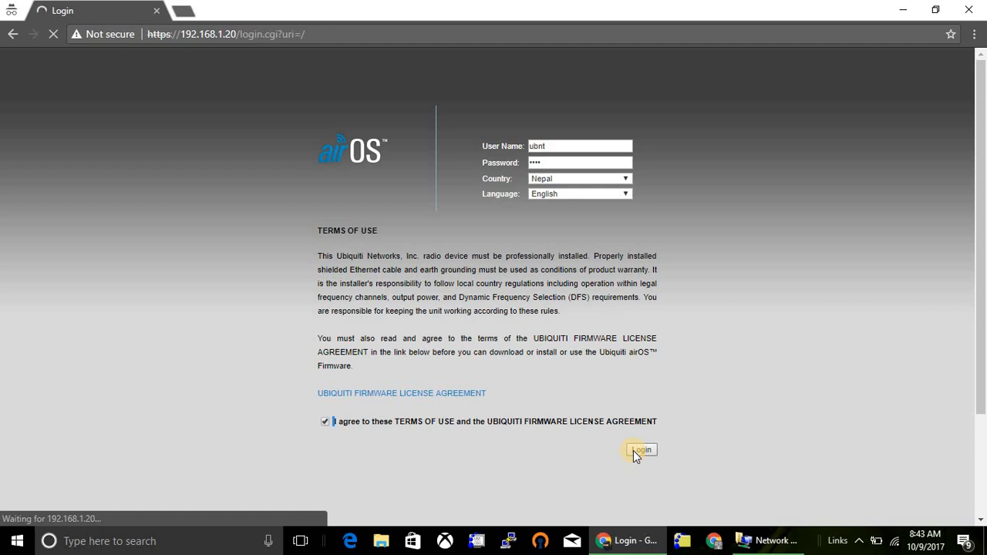
pyautogui.click(642, 451)
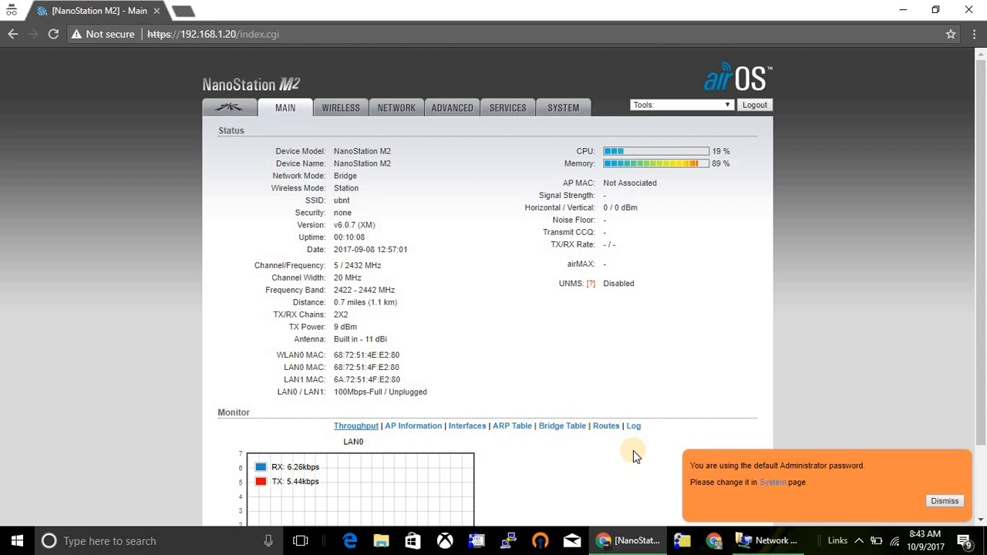
pyautogui.moveTo(925, 490)
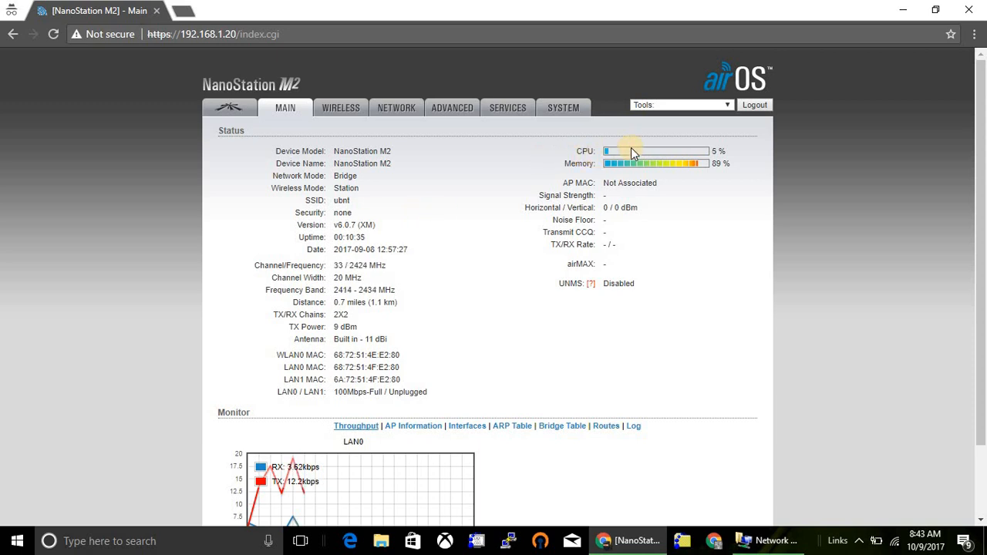
pyautogui.scroll(-3)
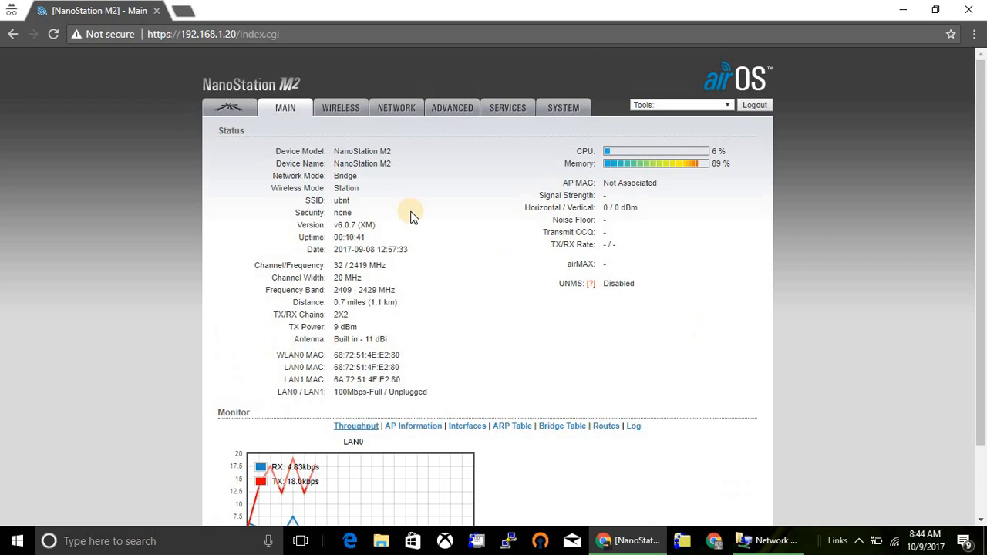
pyautogui.click(340, 108)
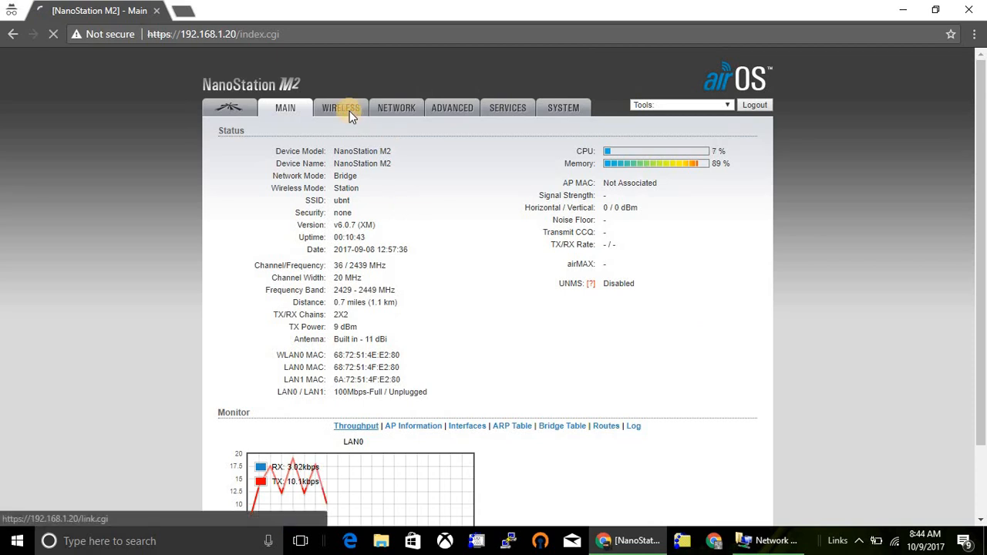
# Set Wireless Mode to Access Point with WDS enabled and select the old SSID for replacement
pyautogui.click(339, 108)
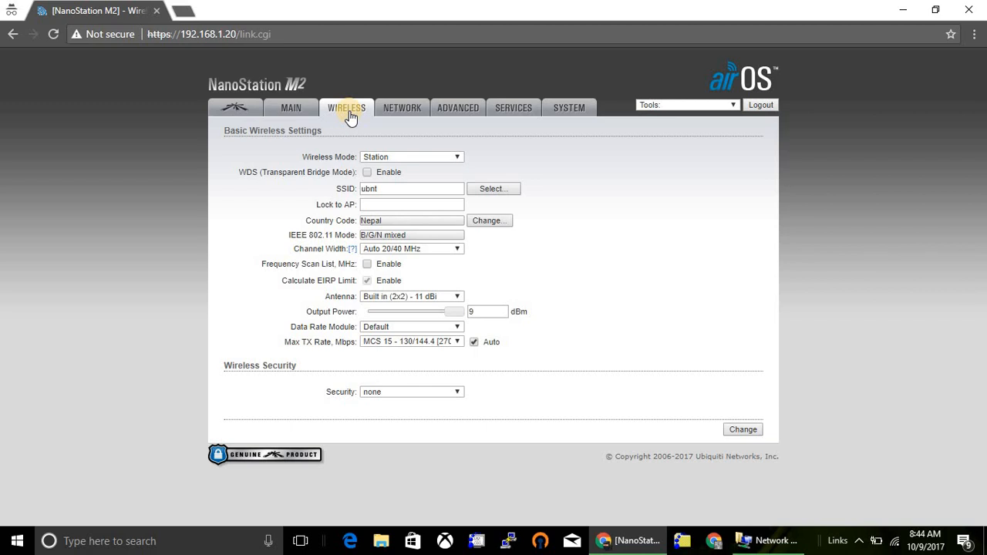
pyautogui.moveTo(369, 139)
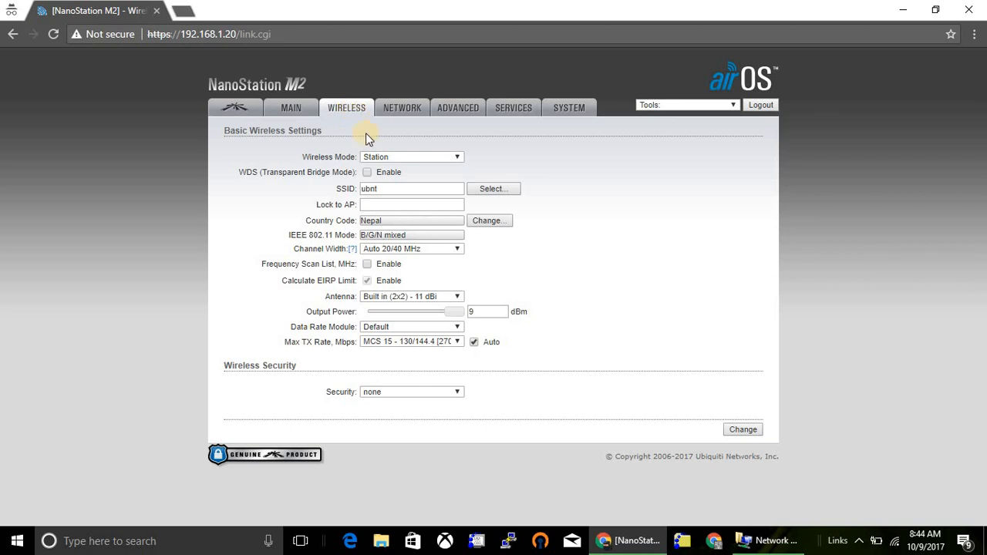
pyautogui.moveTo(433, 160)
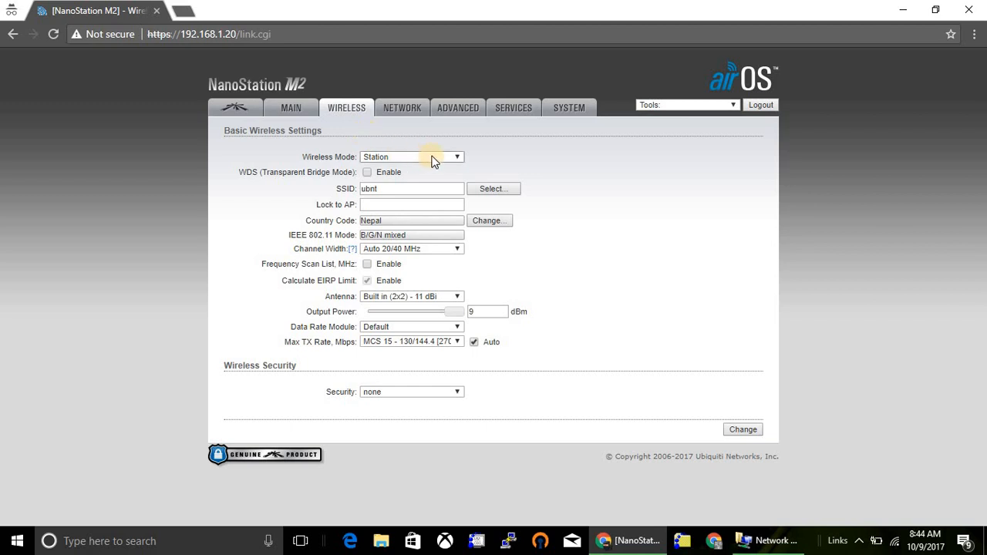
pyautogui.click(412, 158)
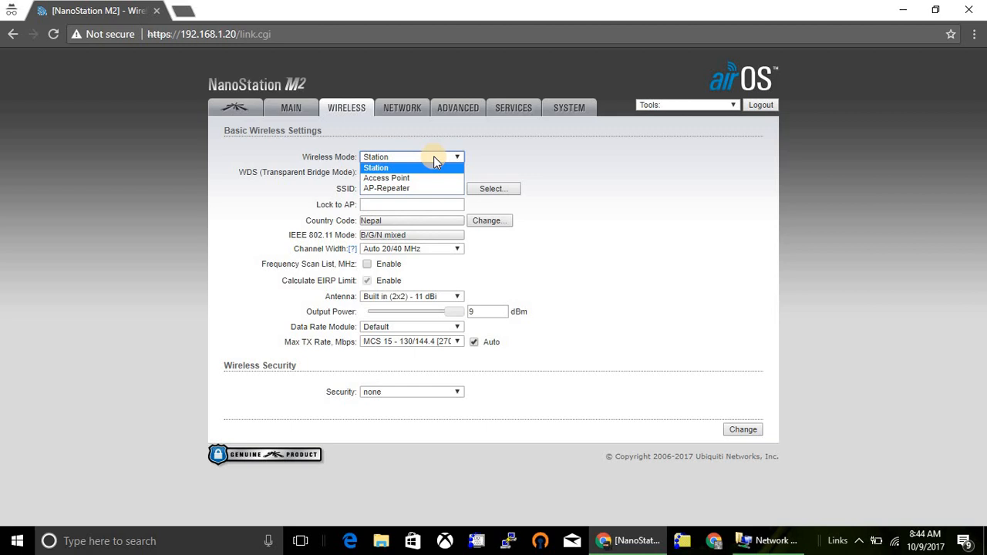
pyautogui.click(376, 166)
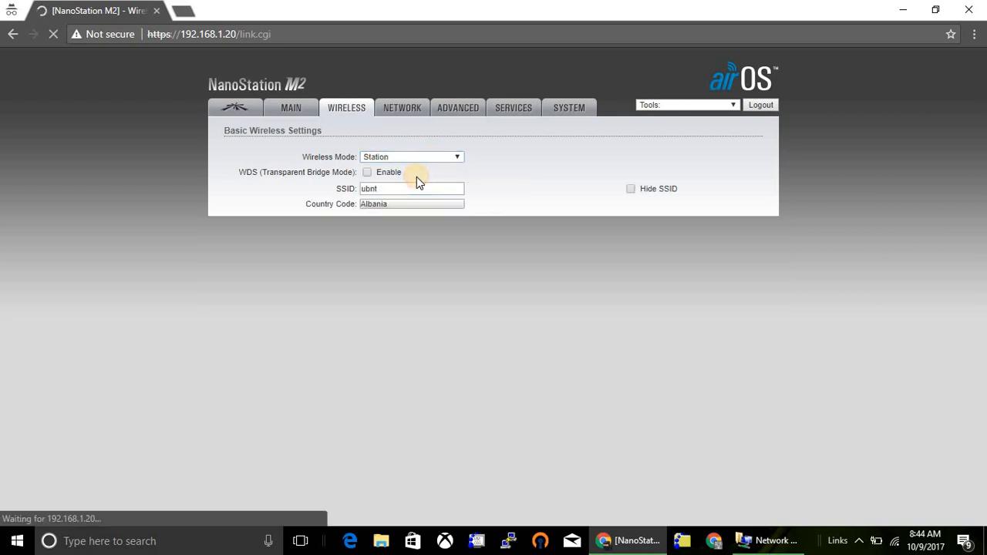
pyautogui.click(411, 157)
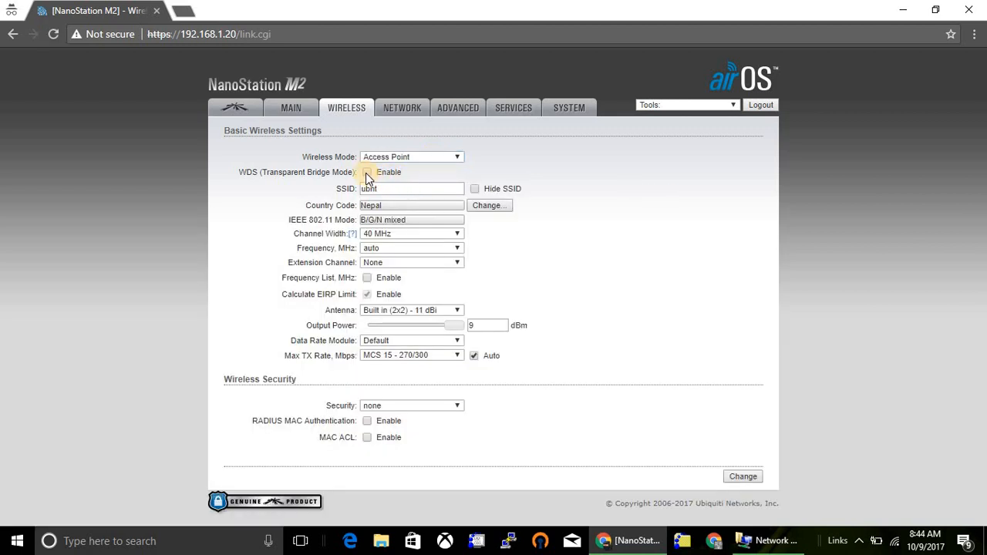
pyautogui.click(368, 173)
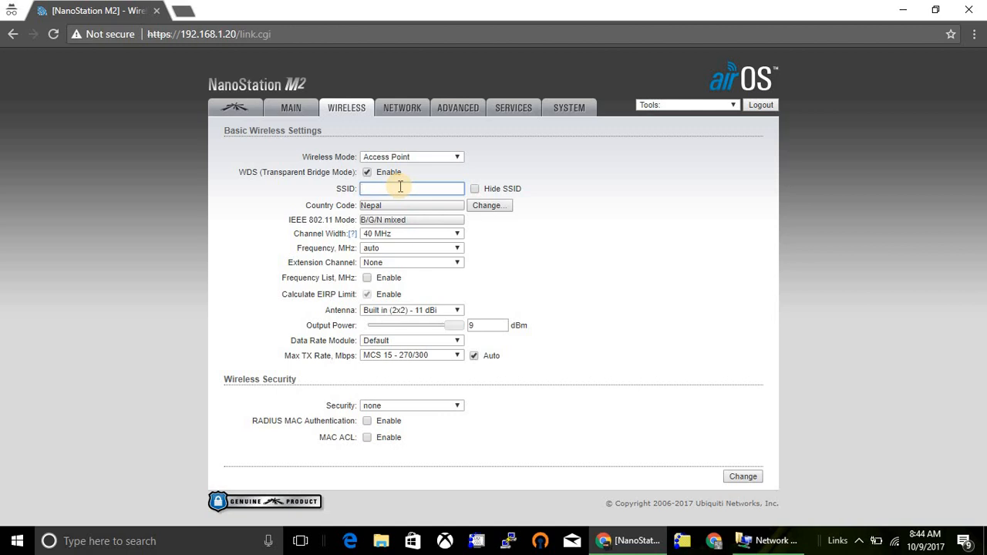
# Name the SSID ITHub, keeping 40 MHz channel width and security none
pyautogui.write('ITHub')
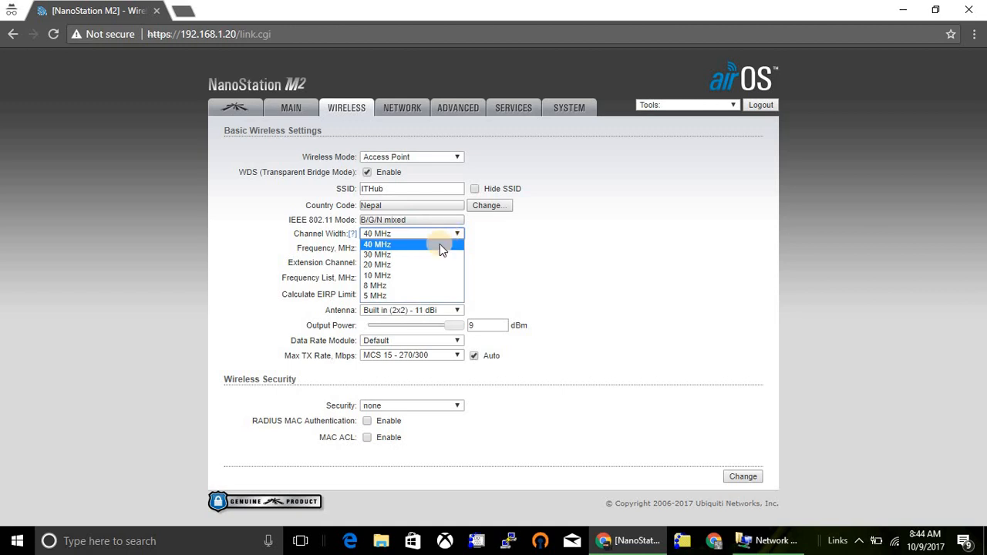
pyautogui.click(378, 244)
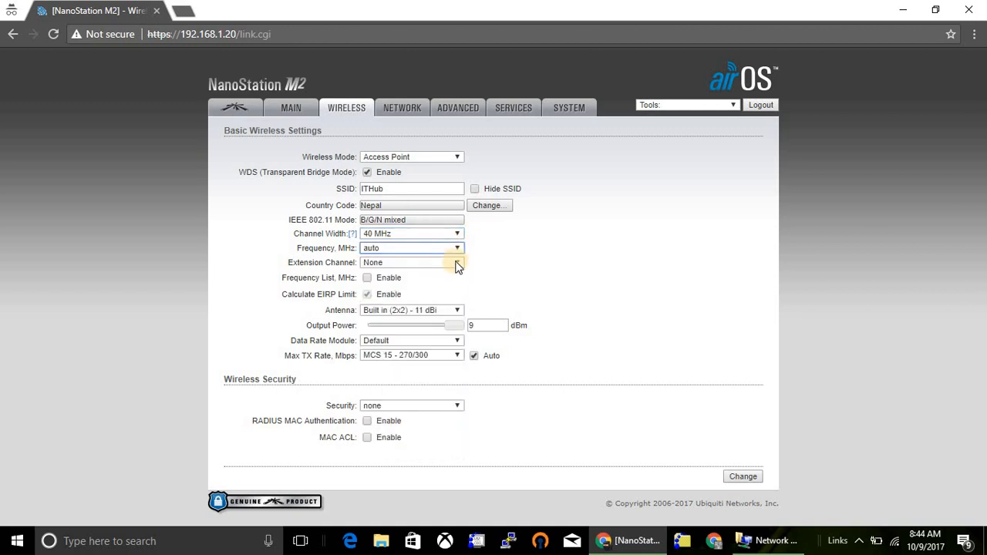
pyautogui.moveTo(415, 404)
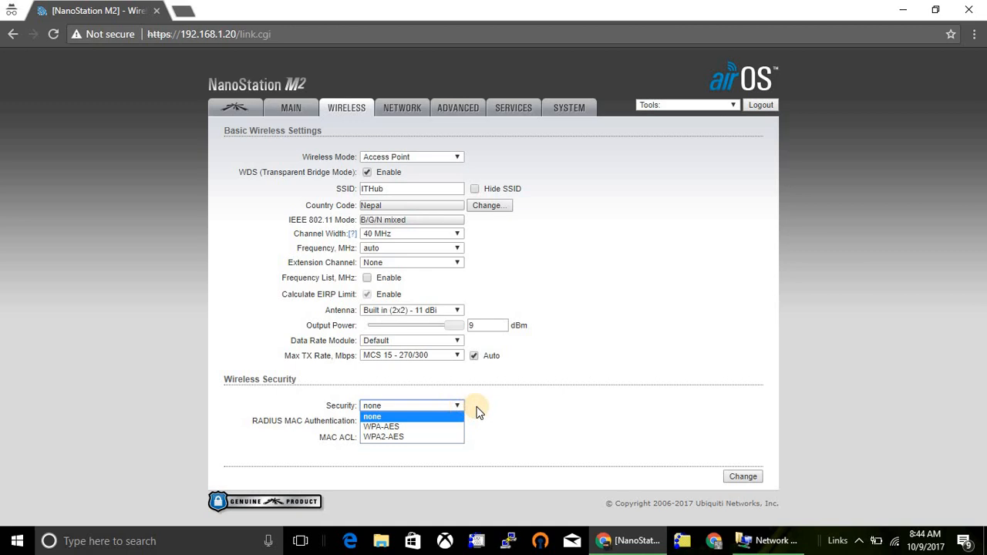
pyautogui.click(371, 406)
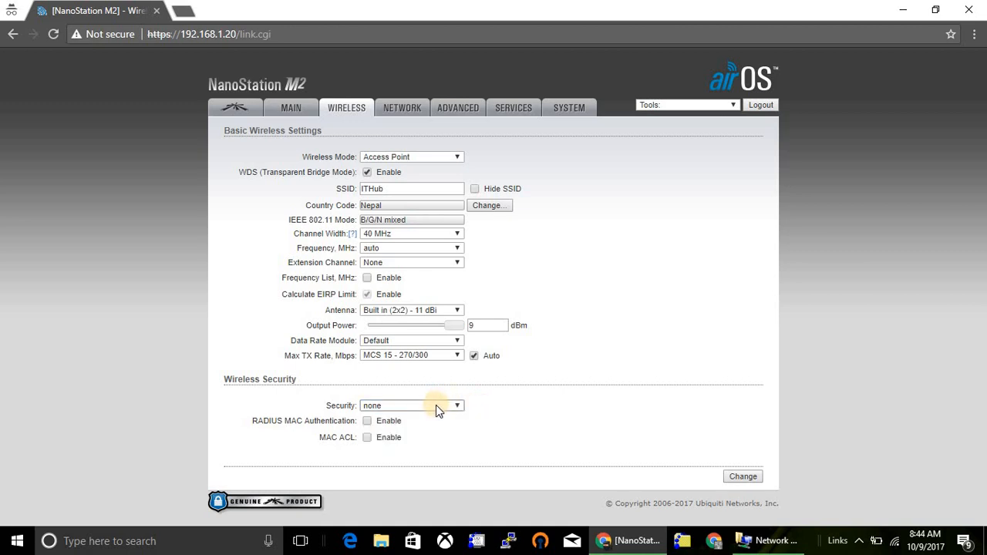
pyautogui.moveTo(529, 425)
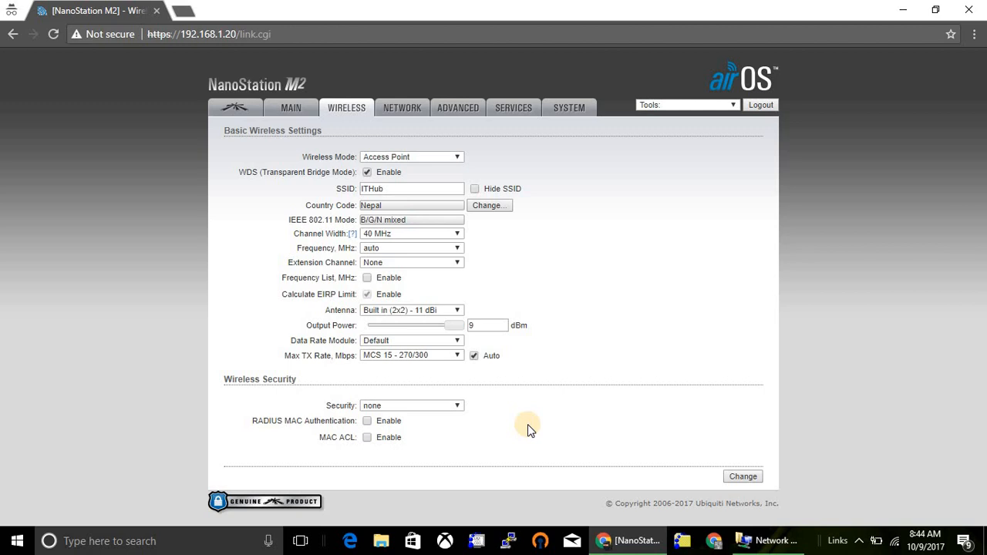
pyautogui.moveTo(552, 429)
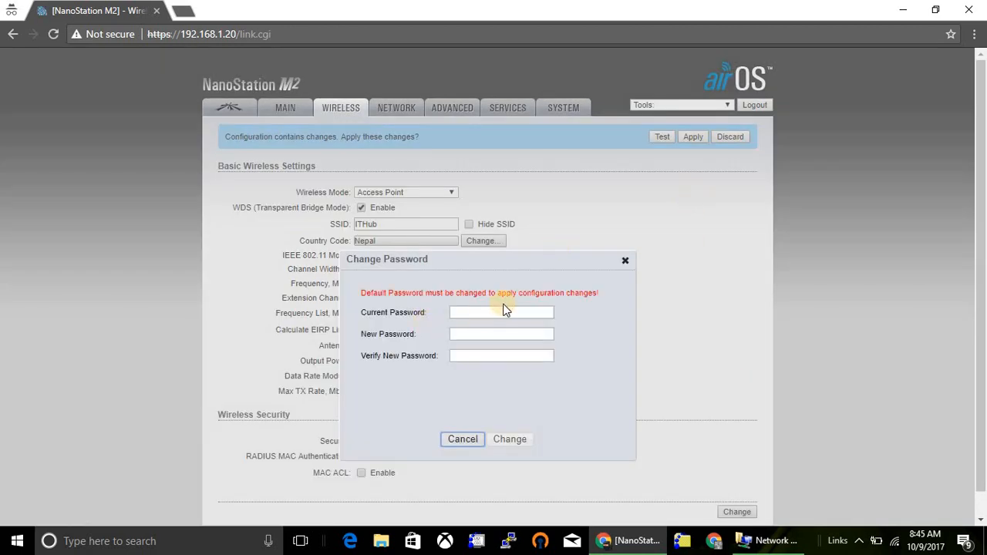
# Enter the current password and confirm a new admin password
pyautogui.click(500, 311)
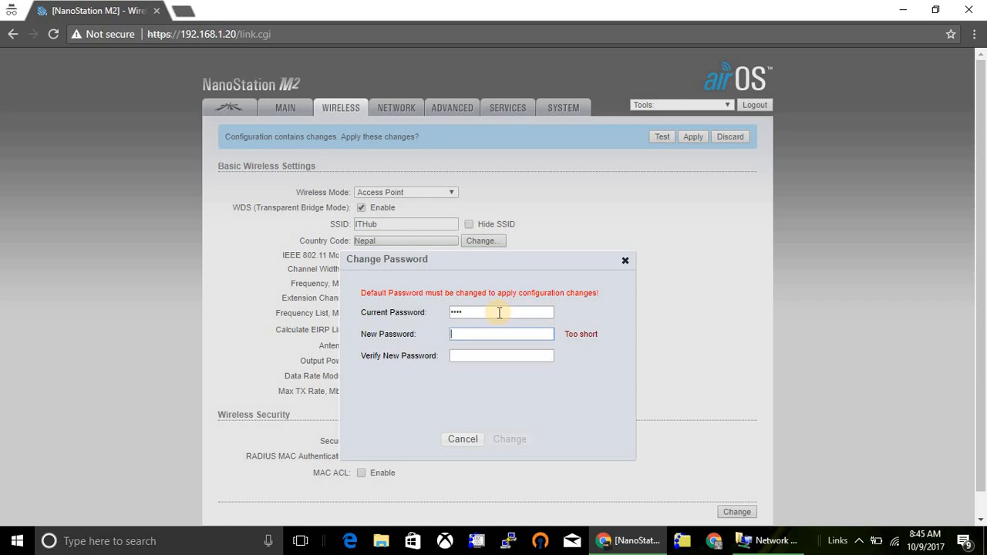
pyautogui.write('••••')
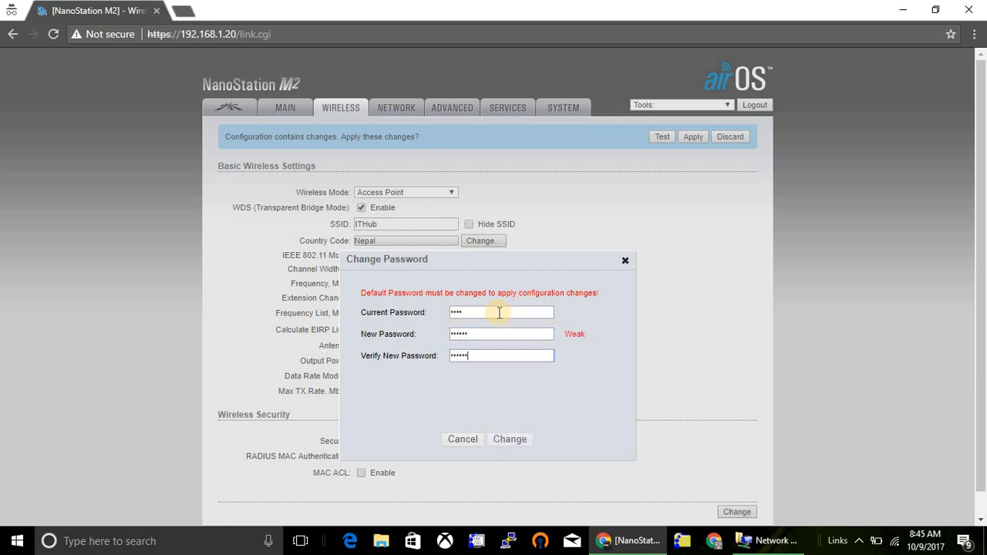
pyautogui.click(509, 439)
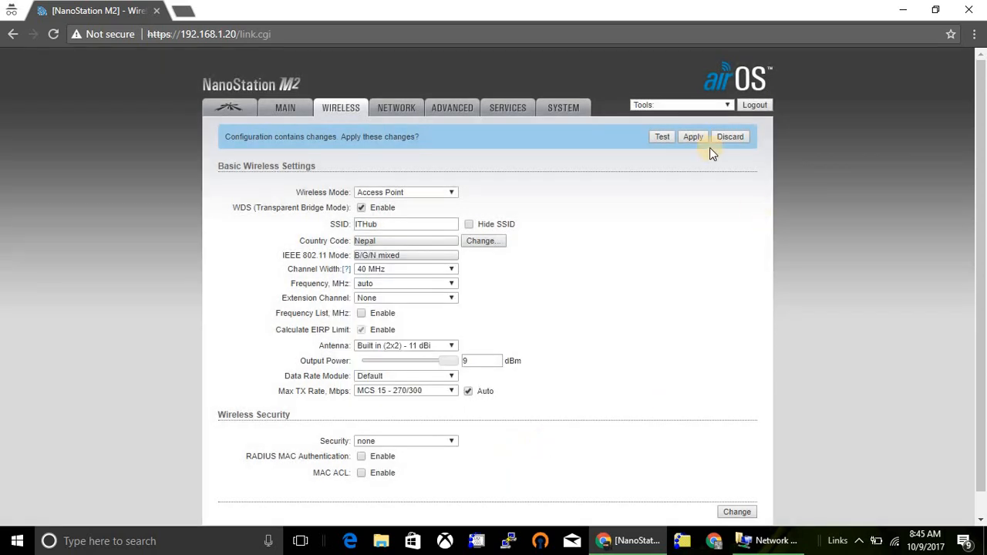
# Apply the pending changes and reload the Main status page after the connection drop
pyautogui.click(692, 136)
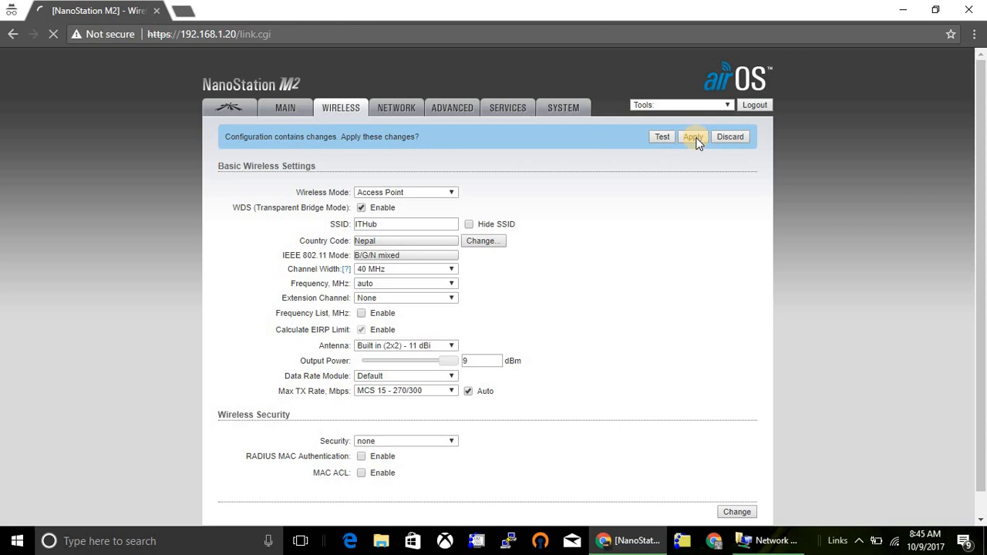
pyautogui.click(693, 136)
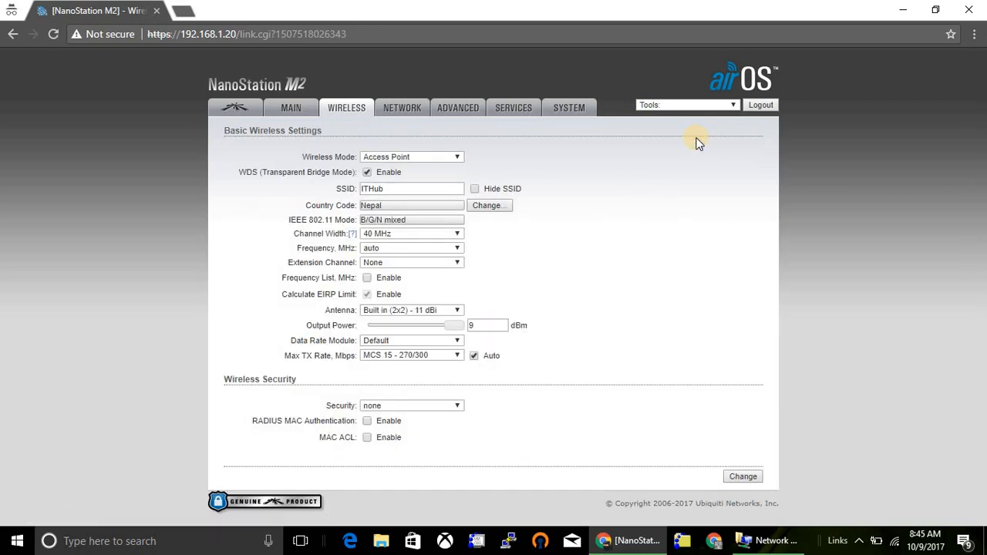
pyautogui.moveTo(287, 151)
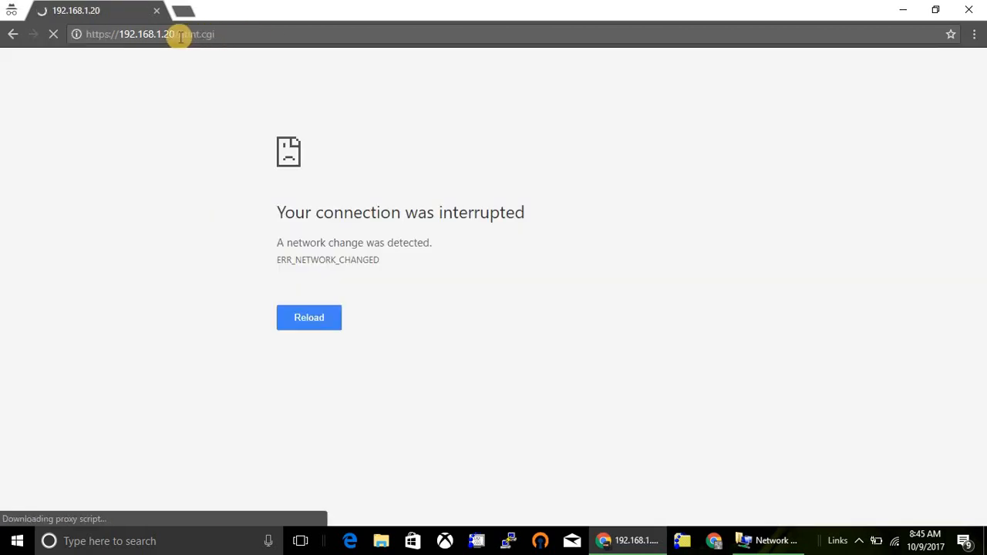
pyautogui.click(309, 318)
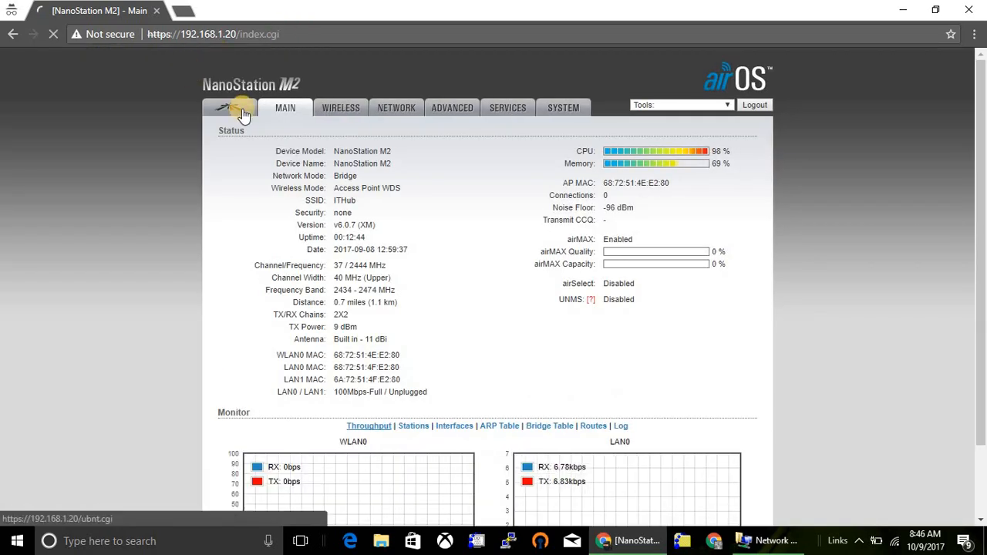
# Review the airMAX settings, then return to the Wireless settings page
pyautogui.click(230, 108)
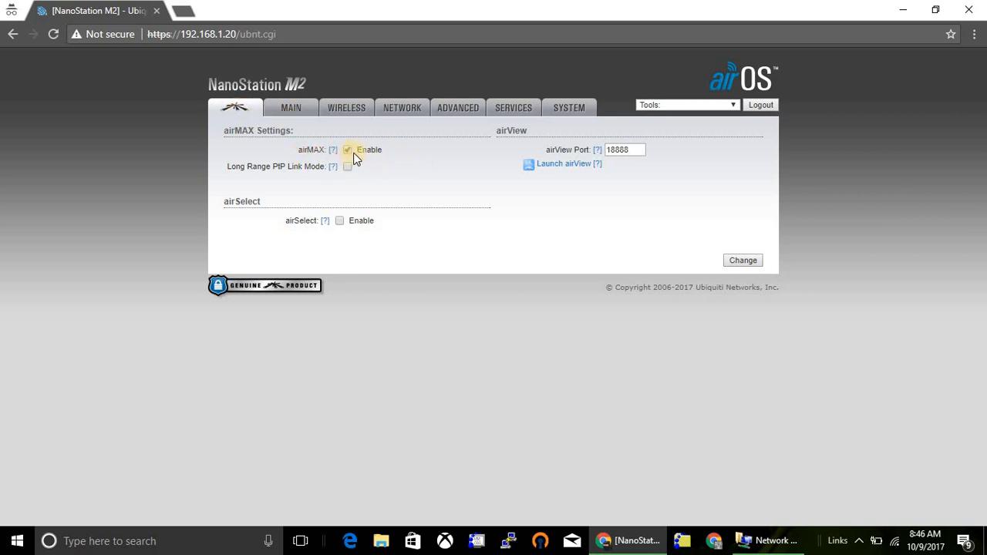
pyautogui.click(349, 149)
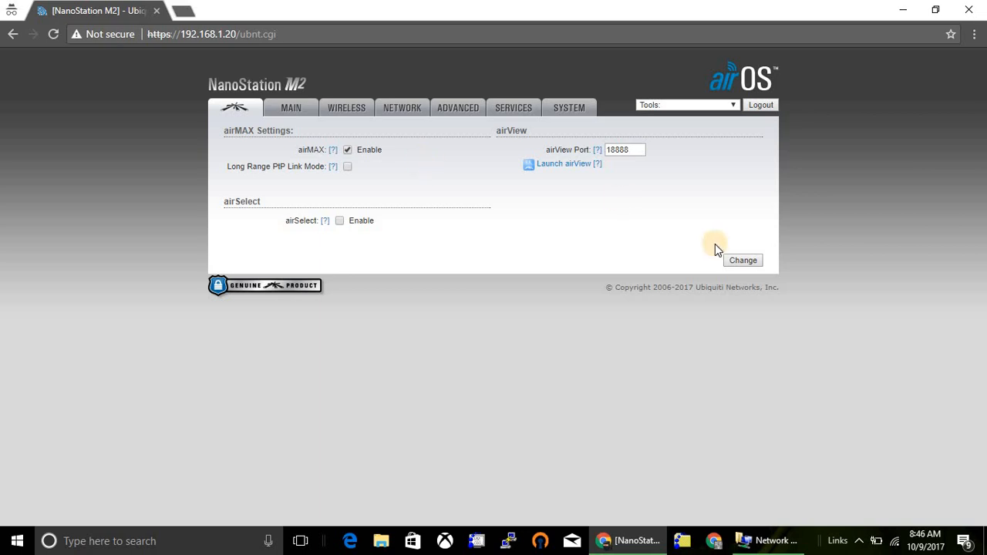
pyautogui.moveTo(709, 322)
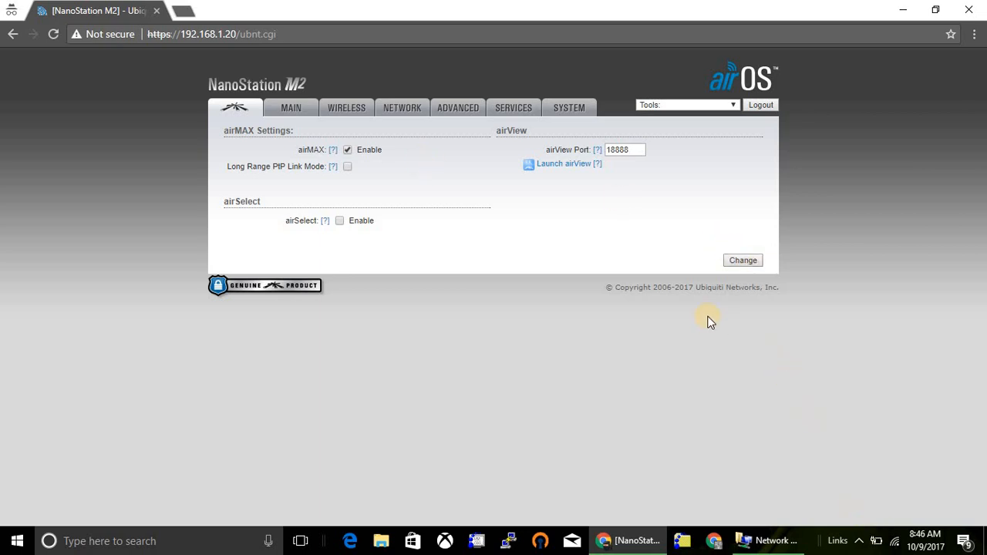
pyautogui.moveTo(648, 234)
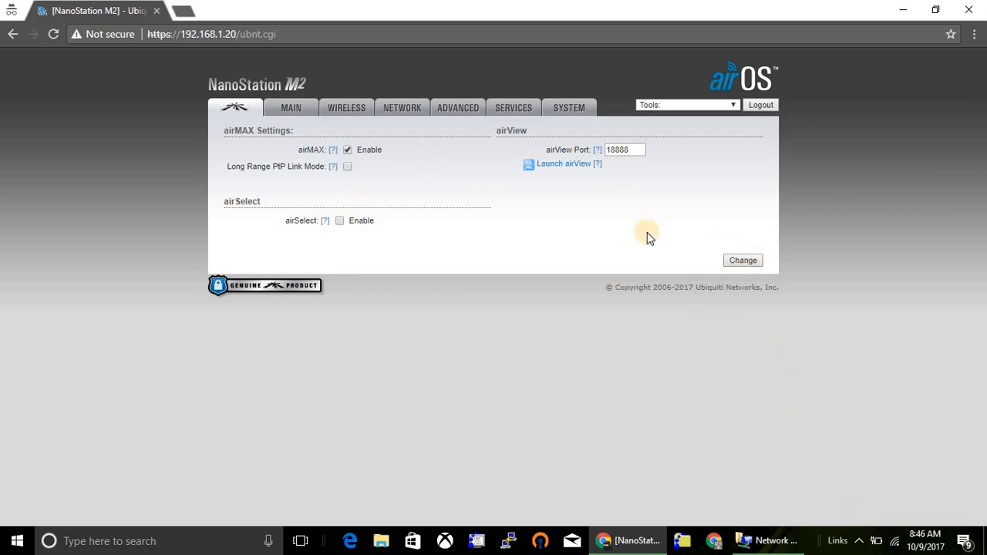
pyautogui.click(346, 108)
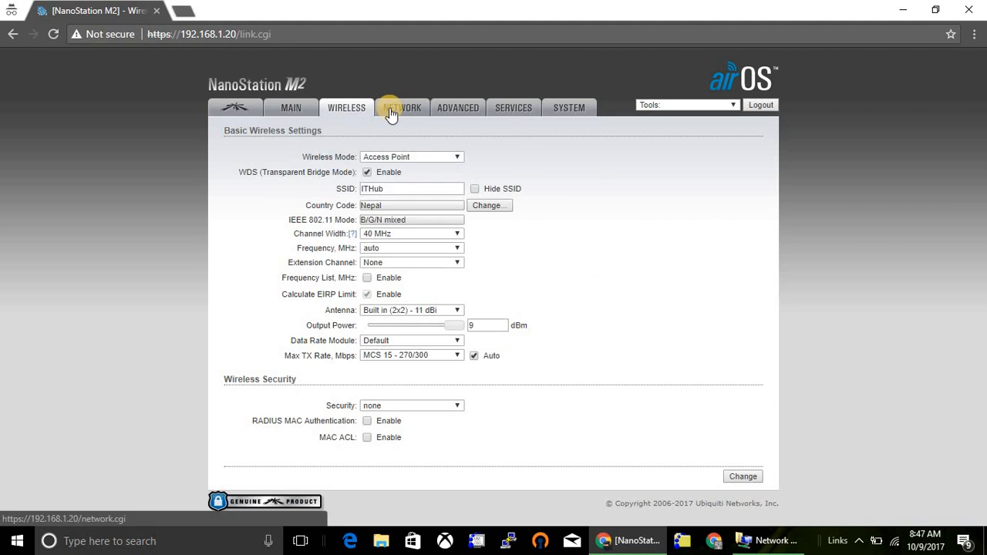
pyautogui.click(401, 108)
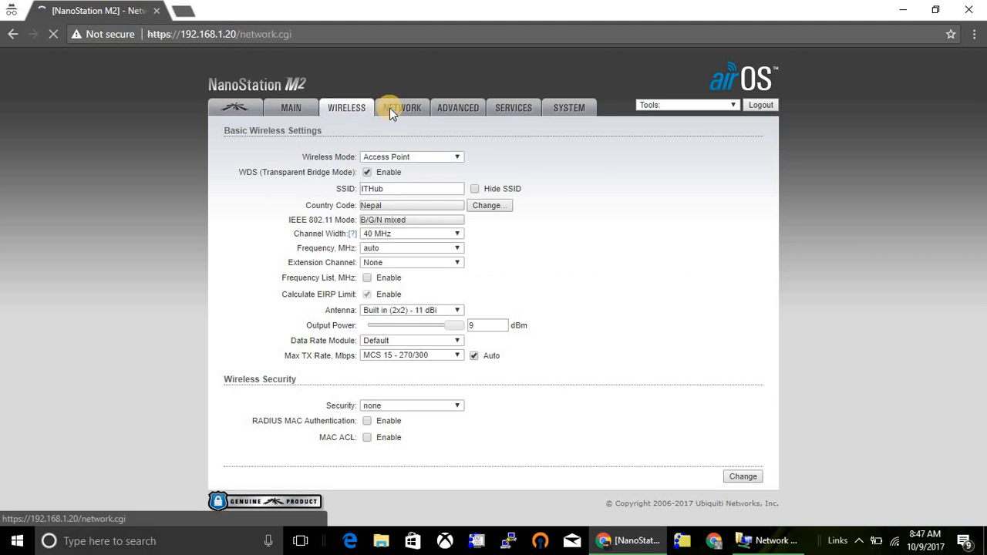
pyautogui.click(401, 108)
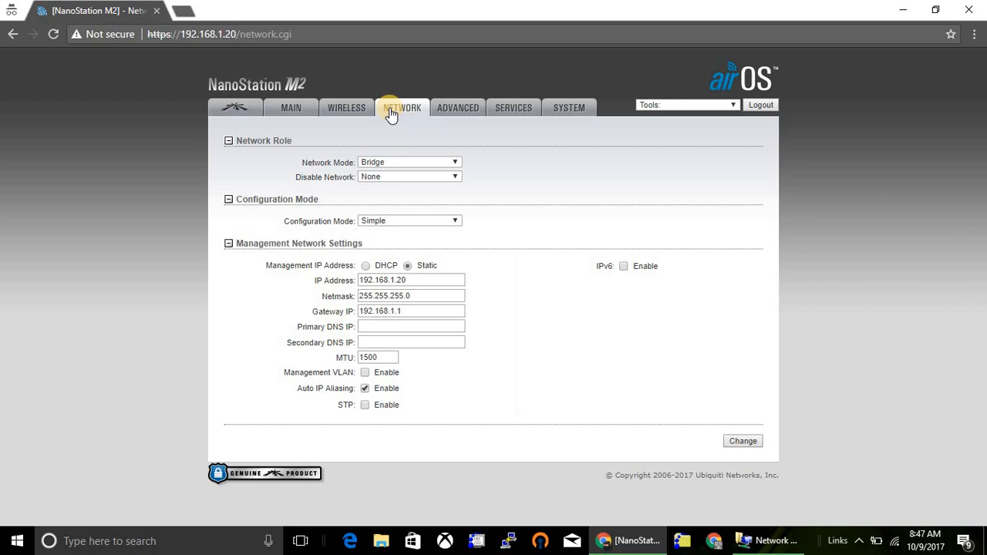
pyautogui.moveTo(408, 133)
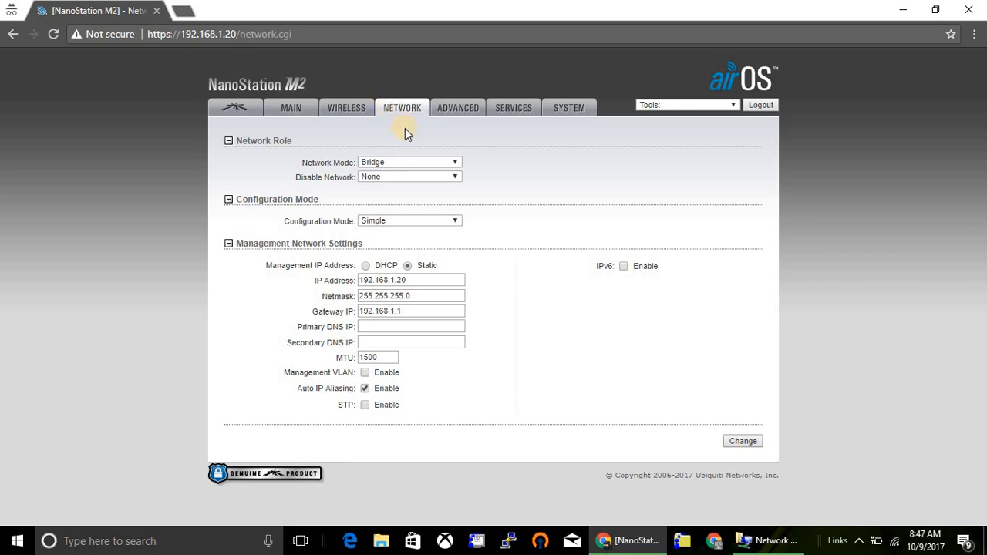
pyautogui.moveTo(423, 147)
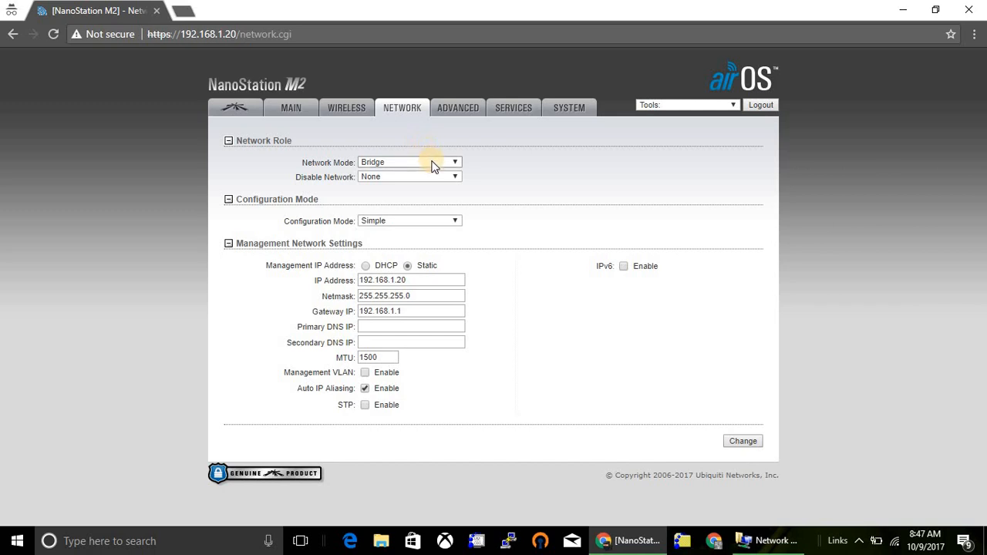
pyautogui.click(410, 162)
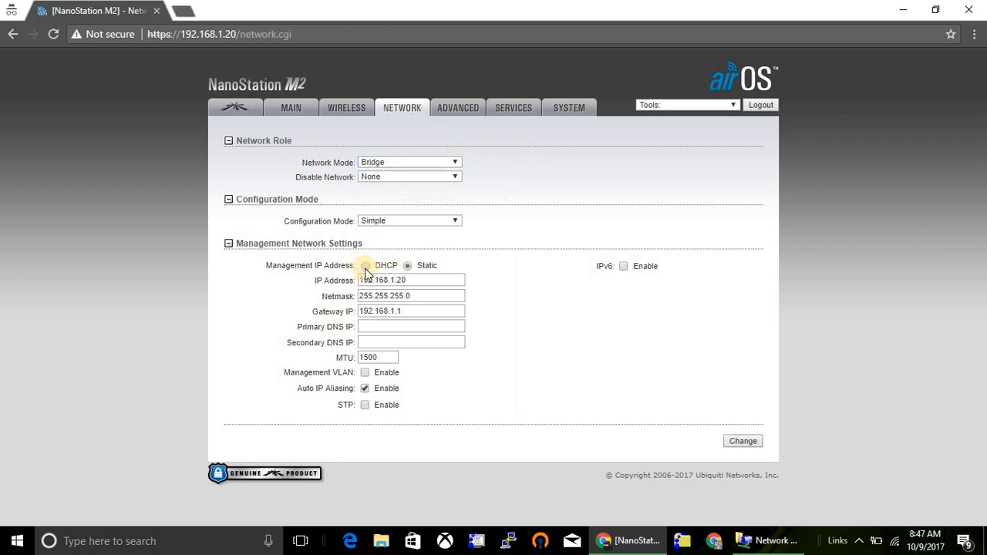
pyautogui.click(364, 265)
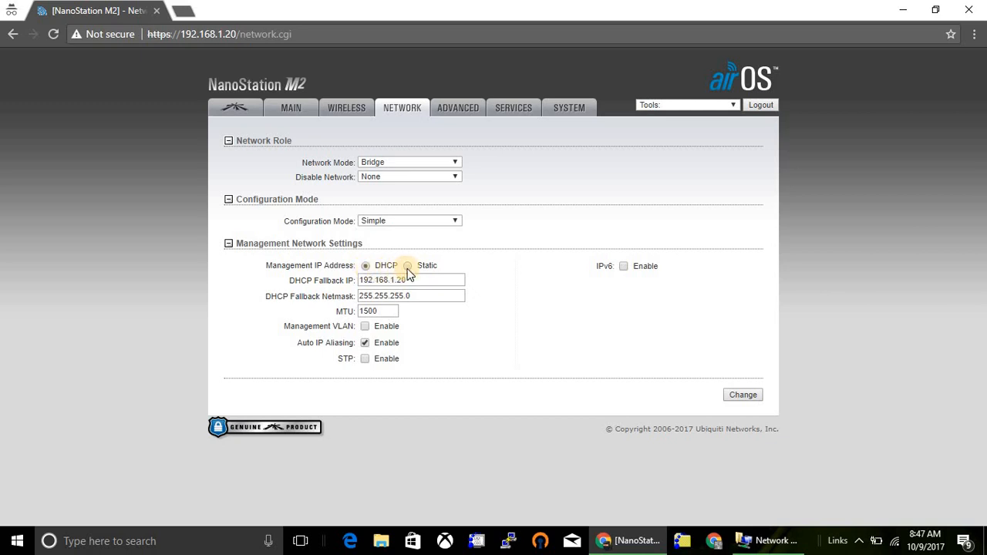
pyautogui.click(407, 265)
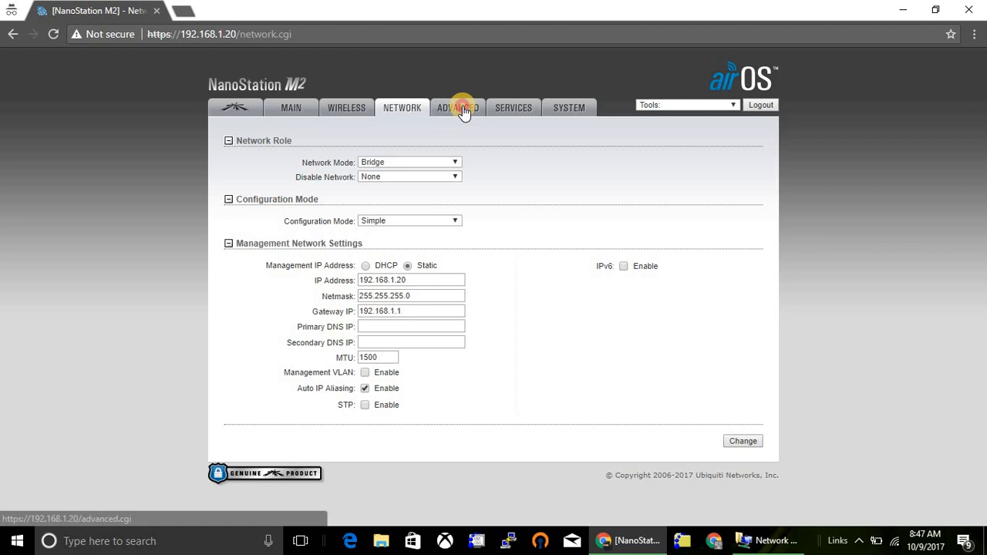
# Review the Advanced and Services pages, then head to the System settings
pyautogui.click(457, 108)
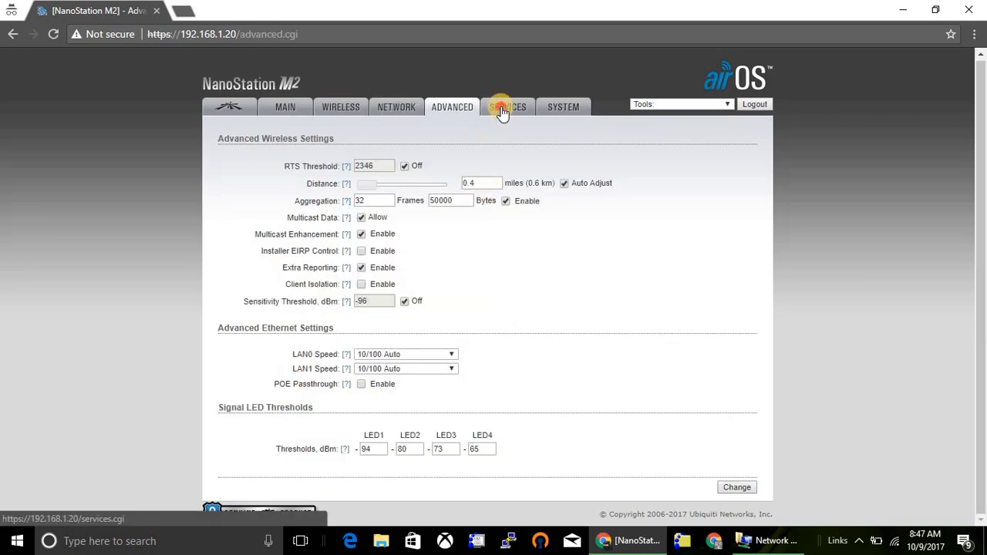
pyautogui.click(507, 106)
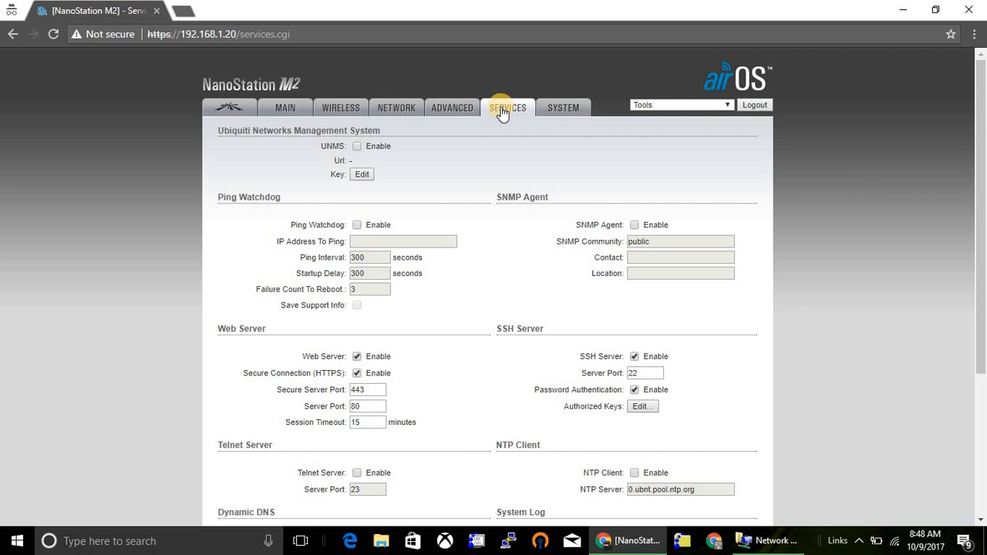
pyautogui.scroll(-3)
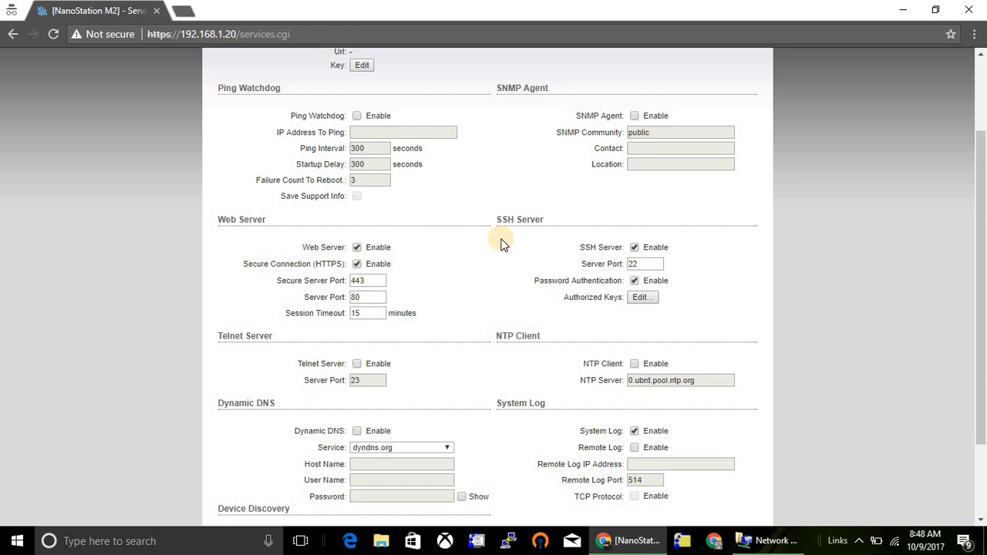
pyautogui.moveTo(518, 316)
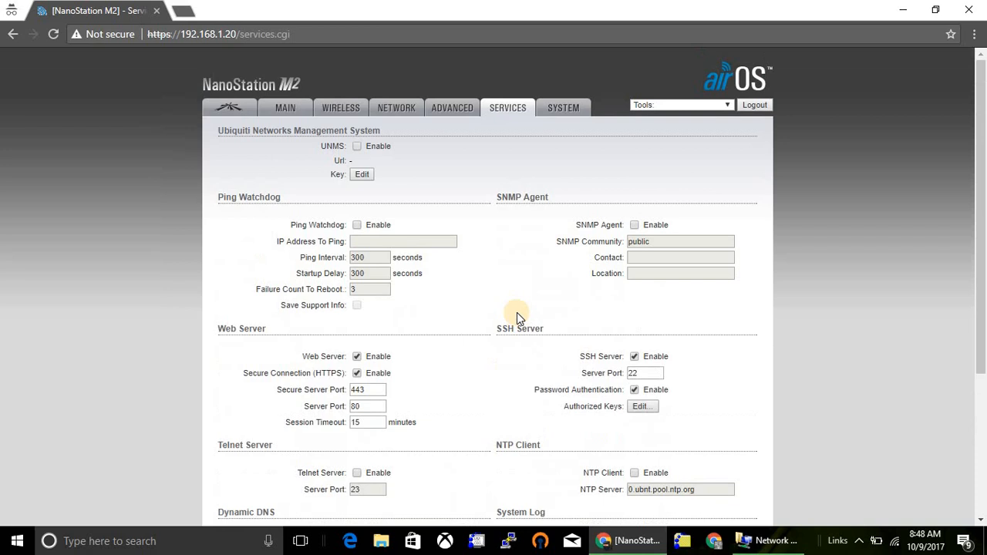
pyautogui.scroll(-3)
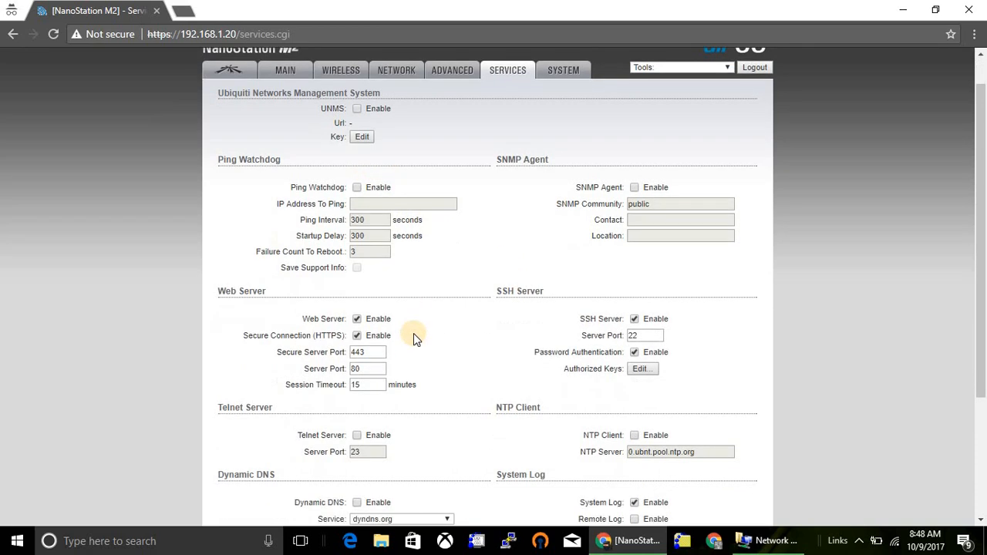
pyautogui.scroll(-3)
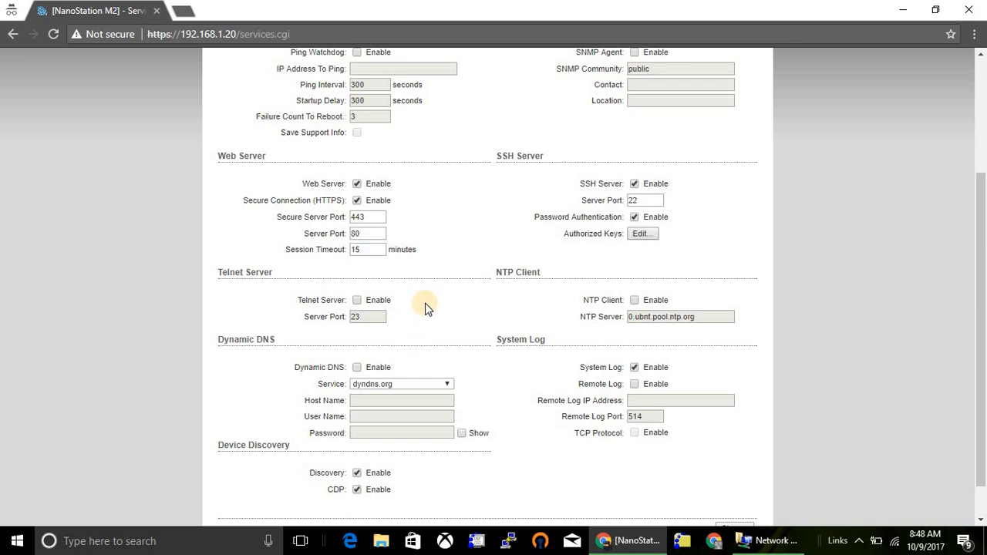
pyautogui.scroll(-3)
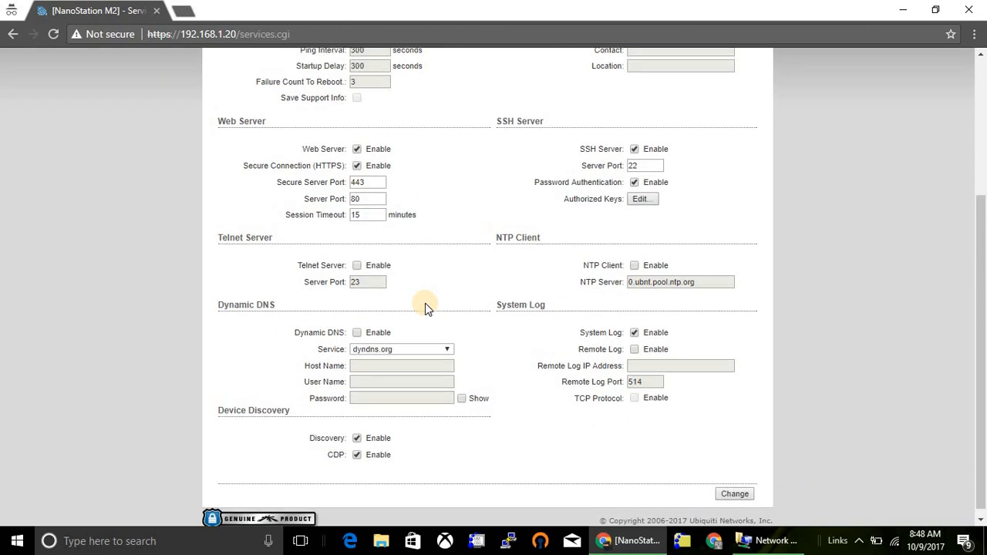
pyautogui.click(562, 100)
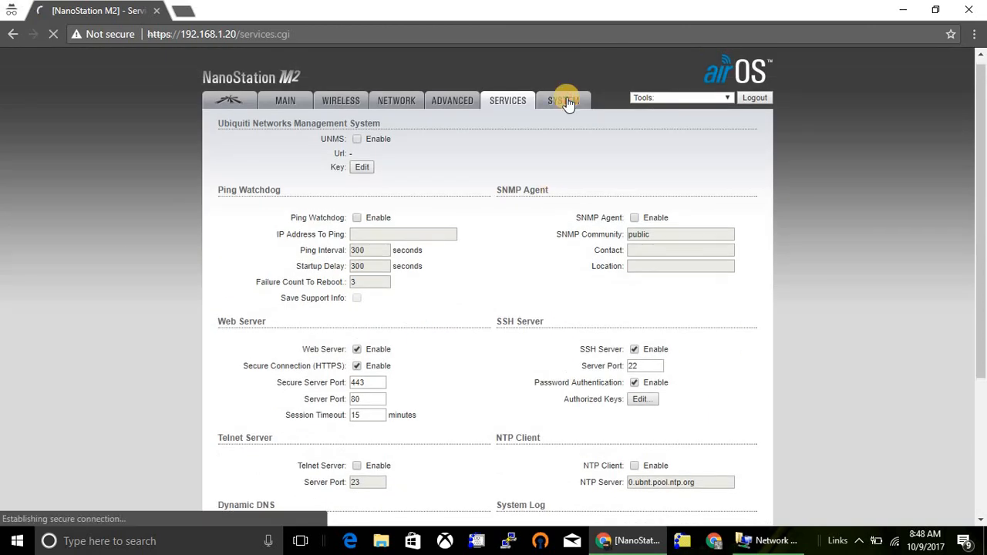
pyautogui.click(563, 102)
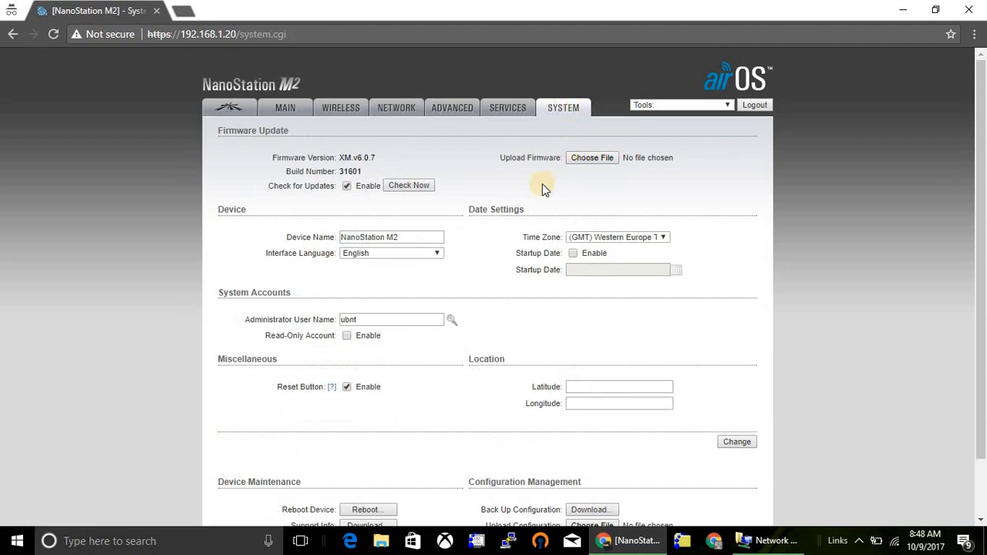
pyautogui.moveTo(450, 182)
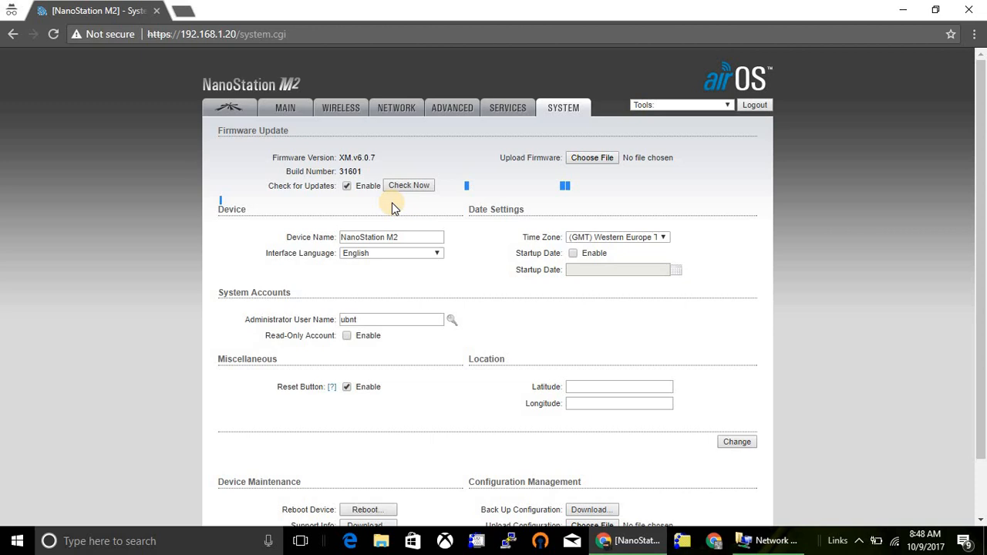
pyautogui.moveTo(398, 204)
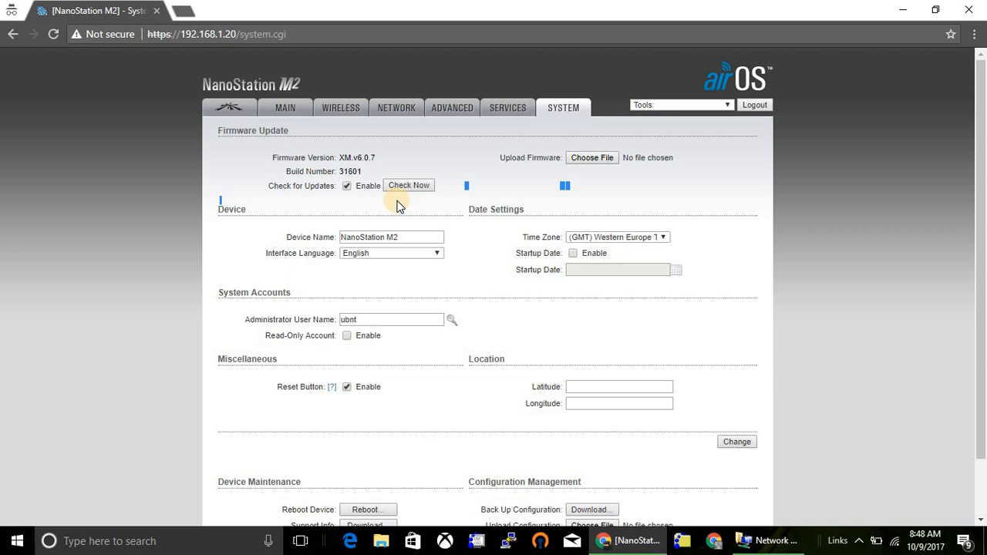
pyautogui.moveTo(412, 240)
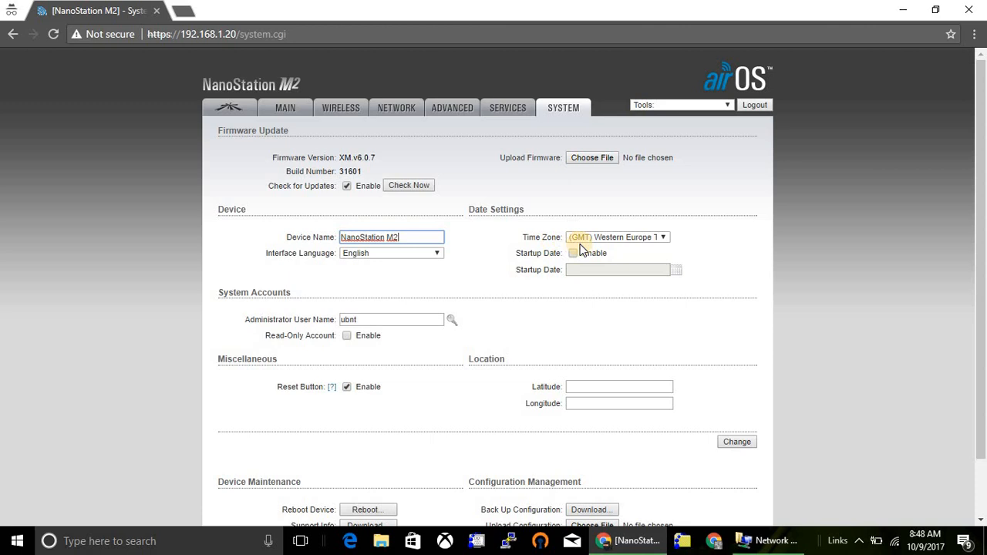
pyautogui.moveTo(493, 327)
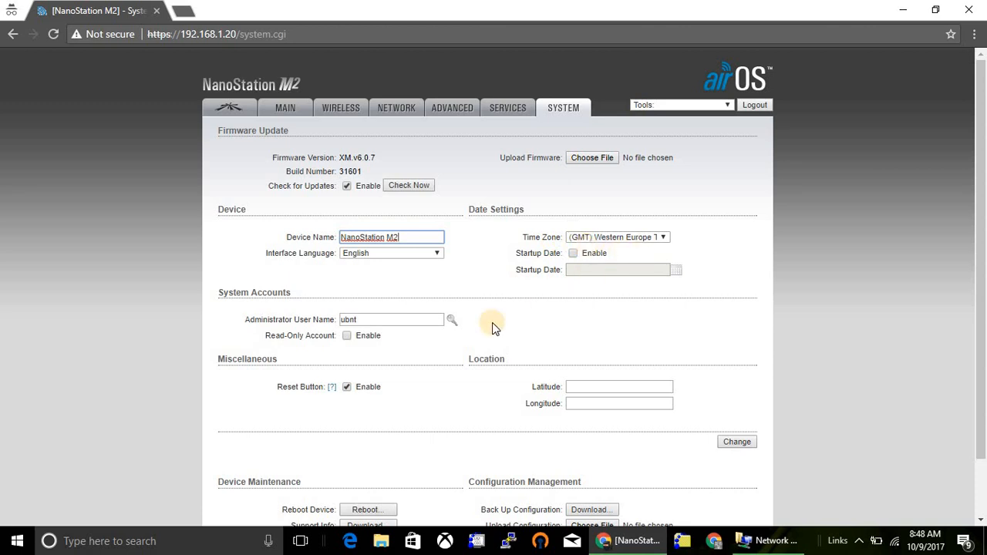
pyautogui.click(392, 319)
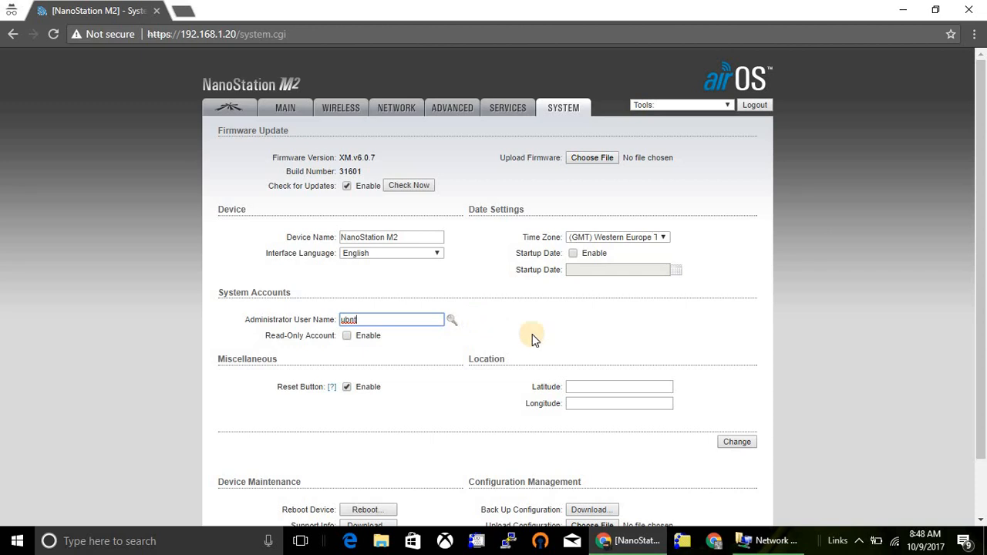
pyautogui.scroll(-3)
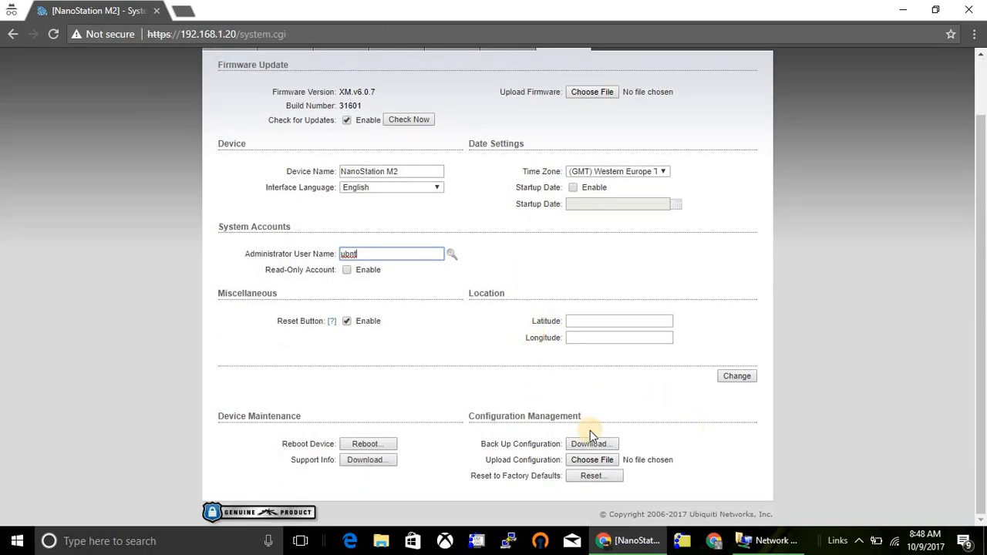
pyautogui.moveTo(455, 432)
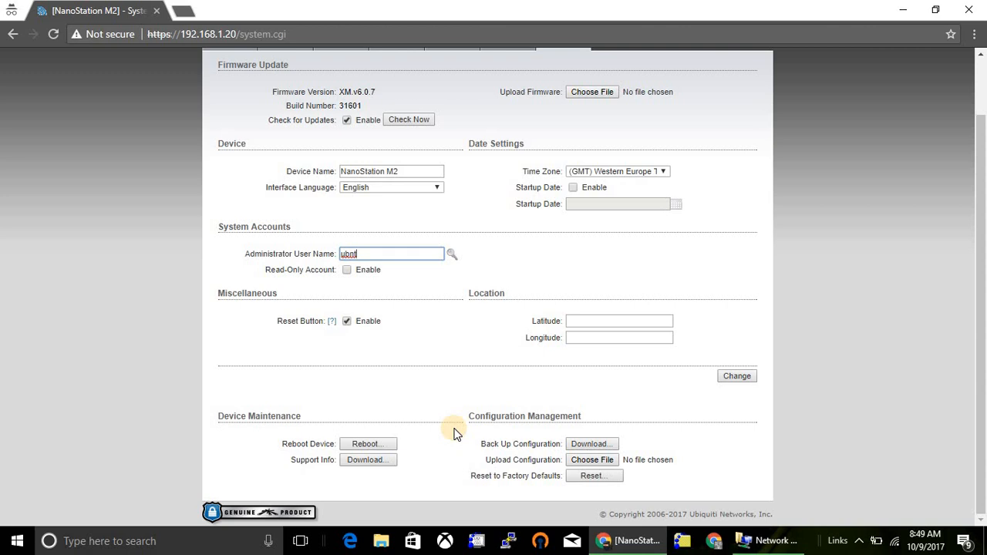
pyautogui.moveTo(592, 460)
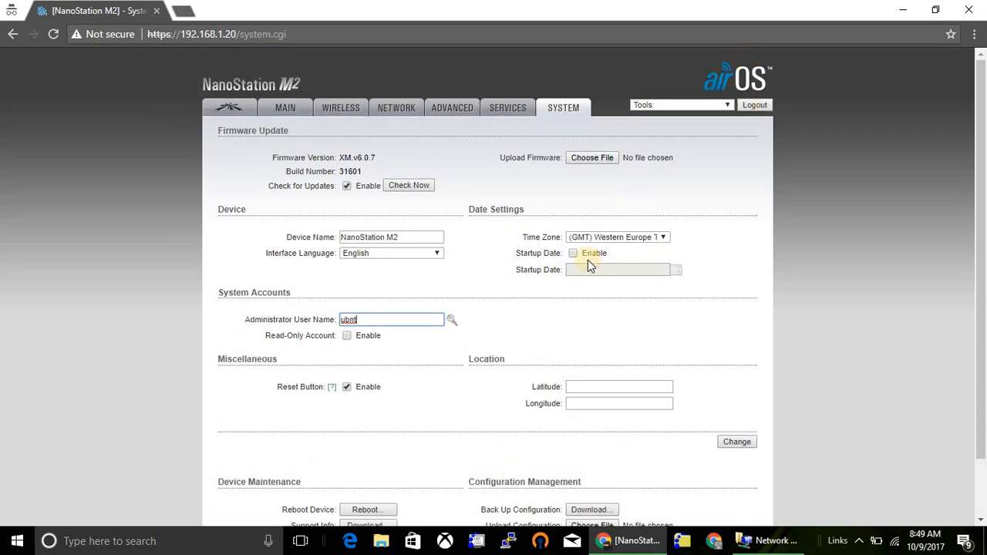
pyautogui.scroll(-3)
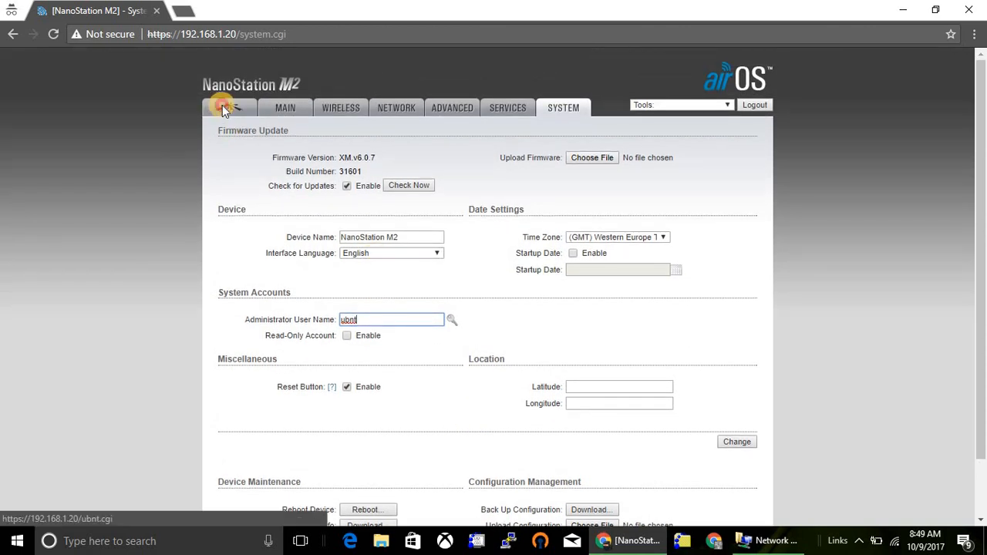
# Glance at the airMAX page, return to System and request a device reboot under Device Maintenance
pyautogui.click(234, 108)
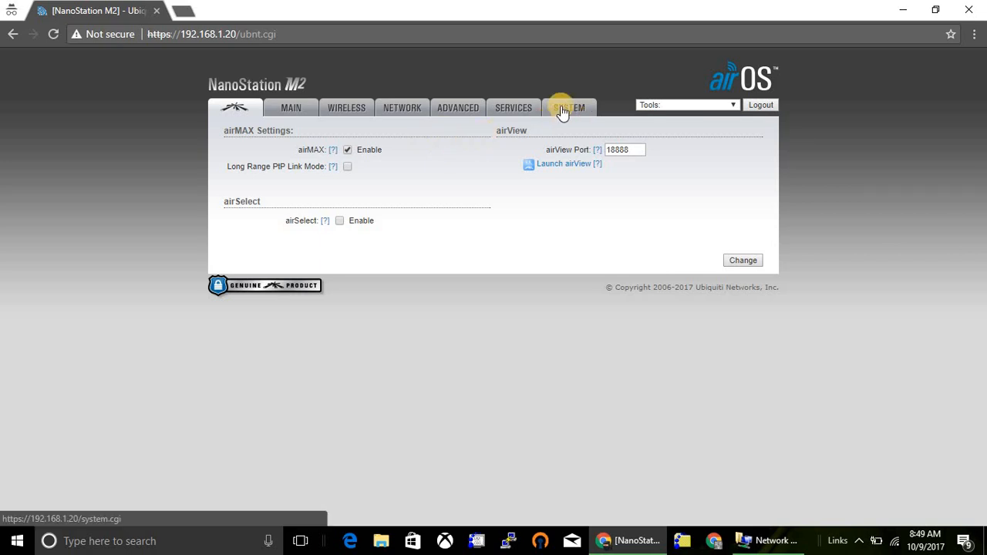
pyautogui.click(569, 108)
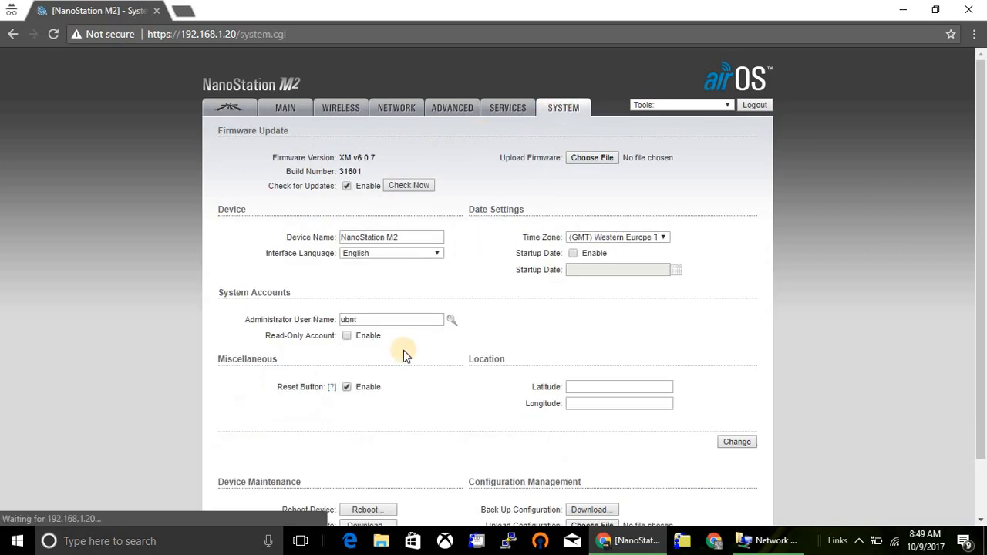
pyautogui.scroll(-3)
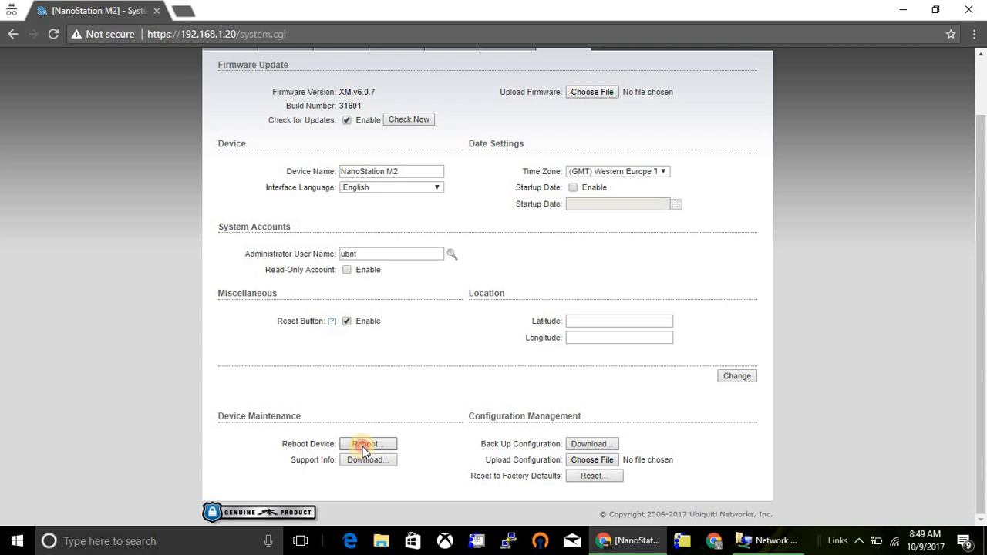
pyautogui.click(367, 445)
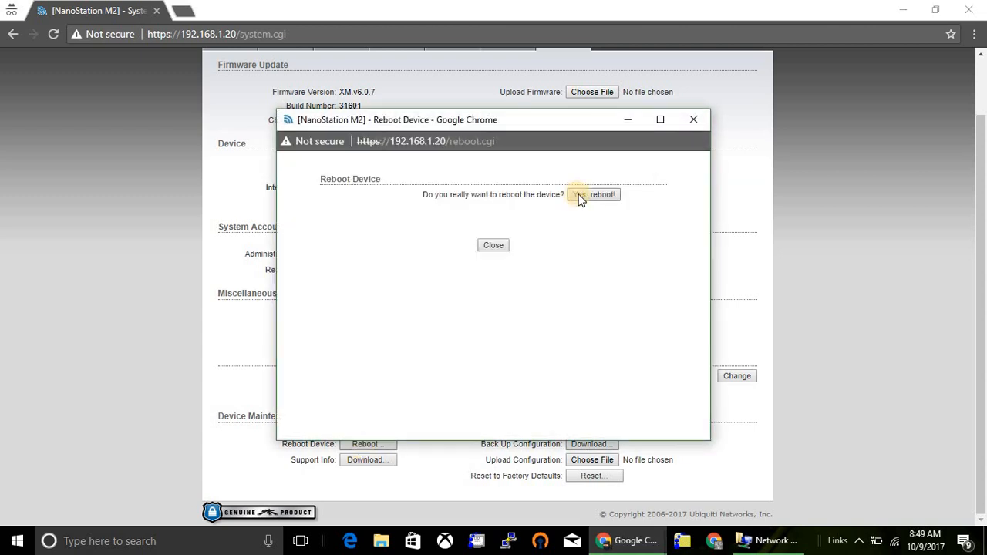
pyautogui.moveTo(594, 198)
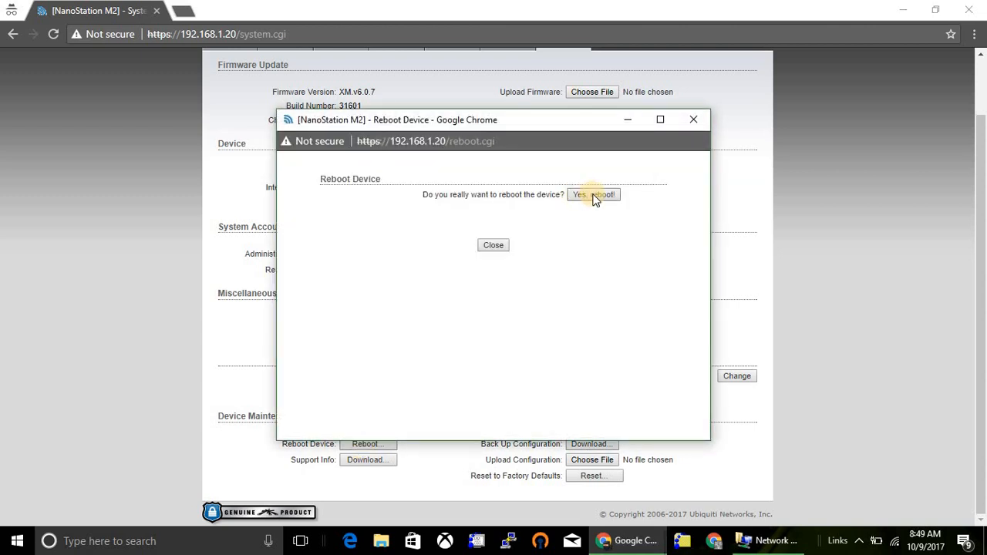